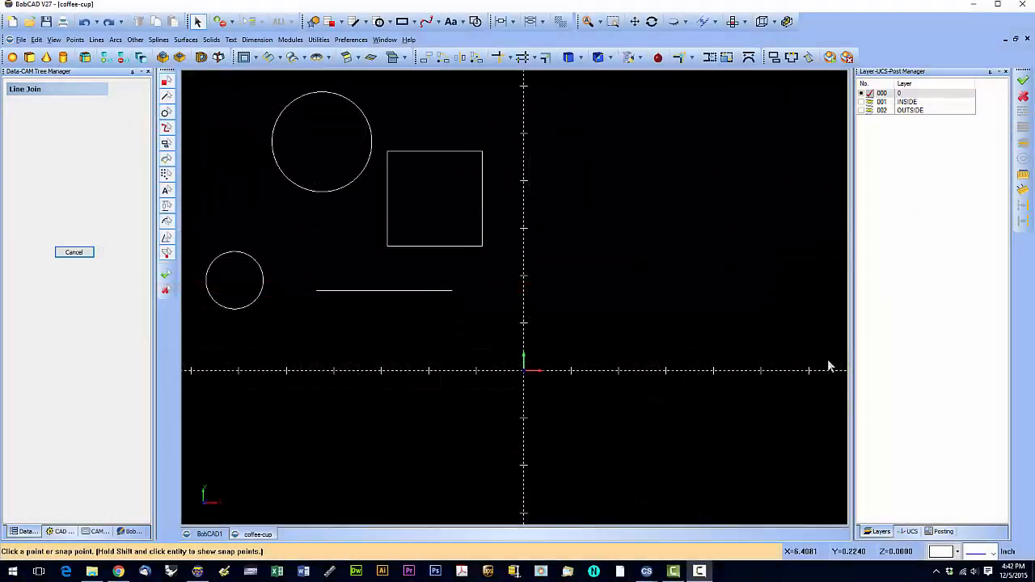
mouse_move(585, 326)
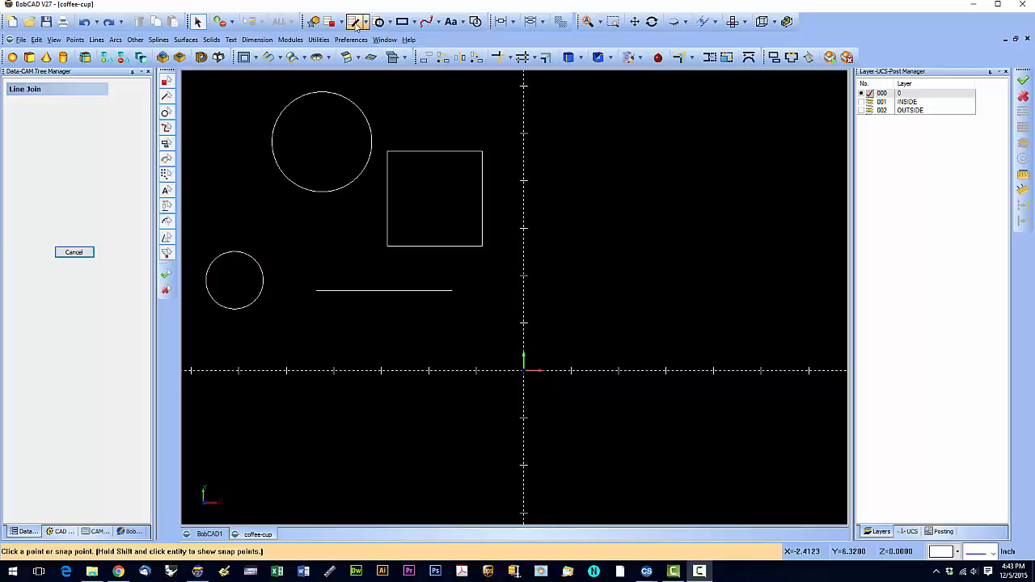
Expand the Line tool dropdown to list Sketch, Coordinates, Join and the other methods
click(354, 22)
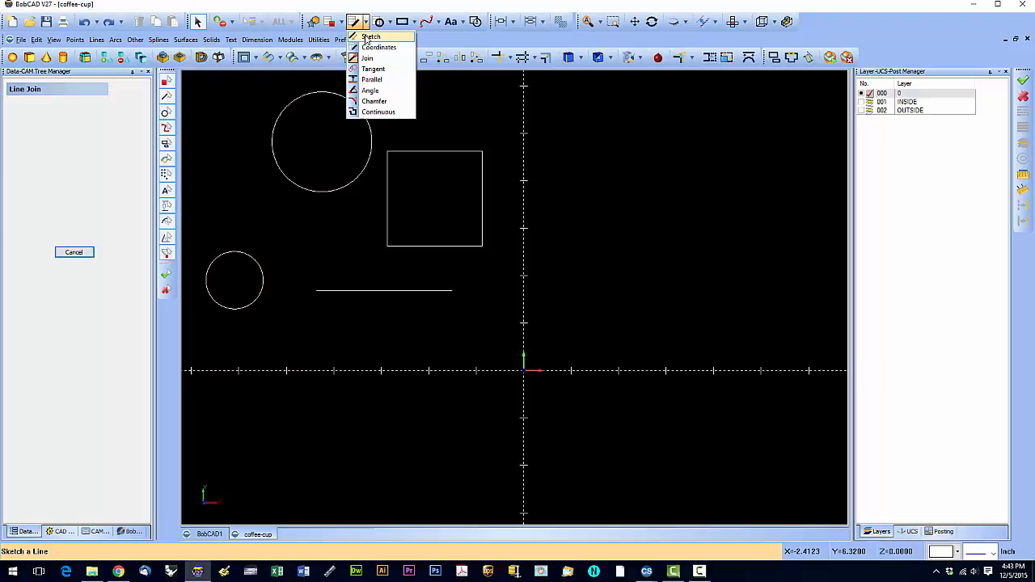
Sketch a steep diagonal line and begin a shallower one with Horizontal/Vertical unchecked
click(372, 36)
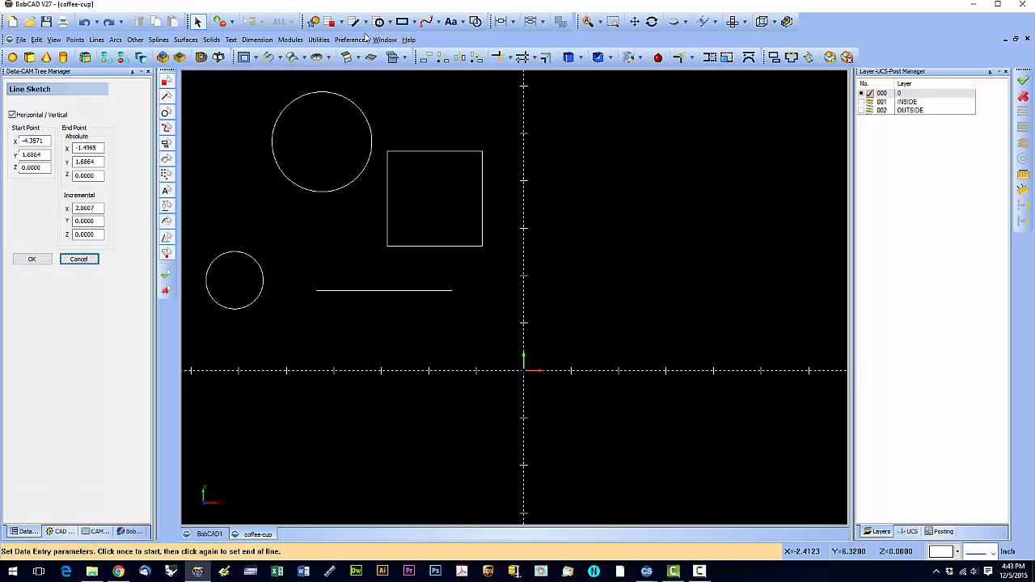
click(12, 115)
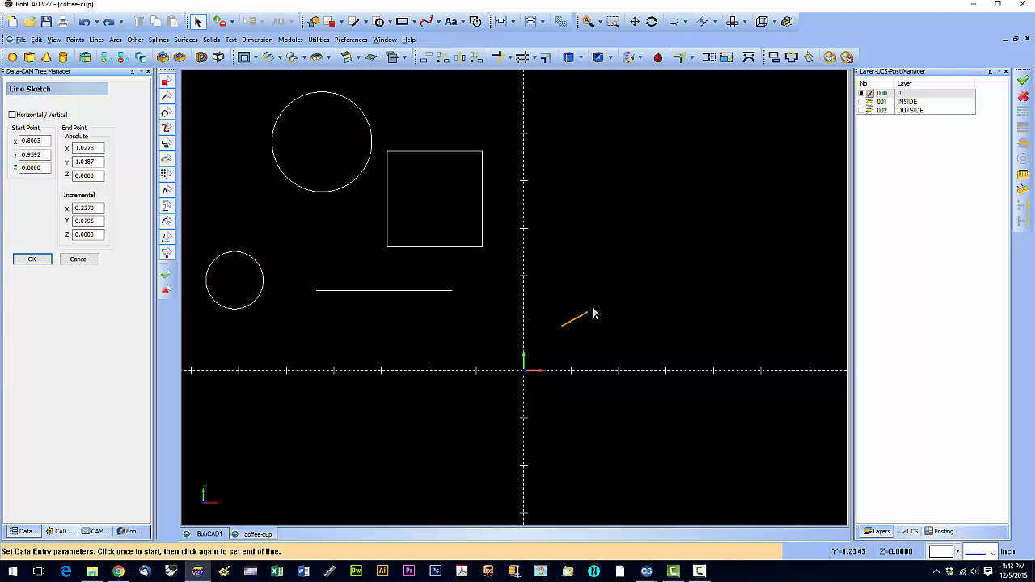
mouse_move(723, 242)
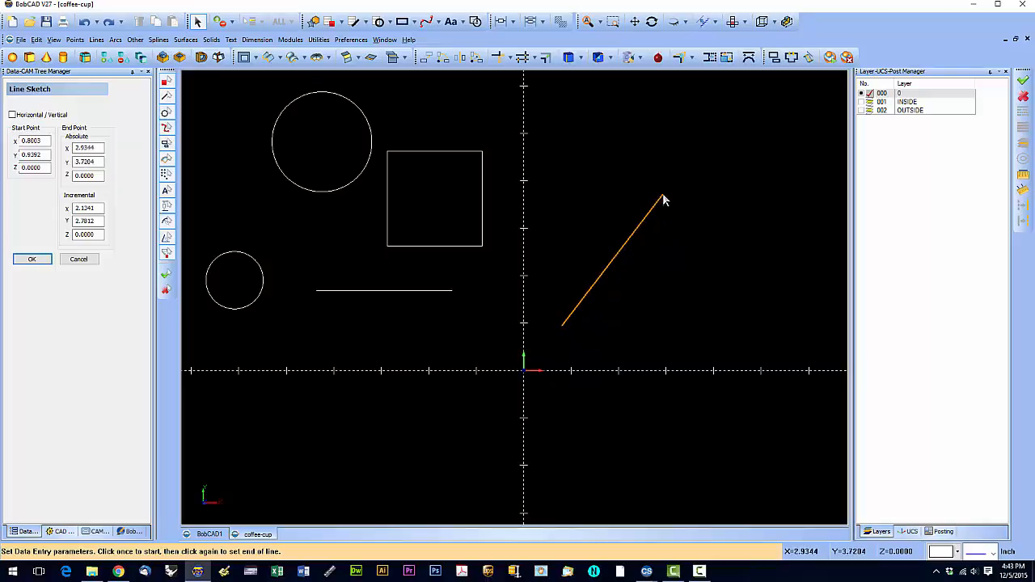
click(662, 198)
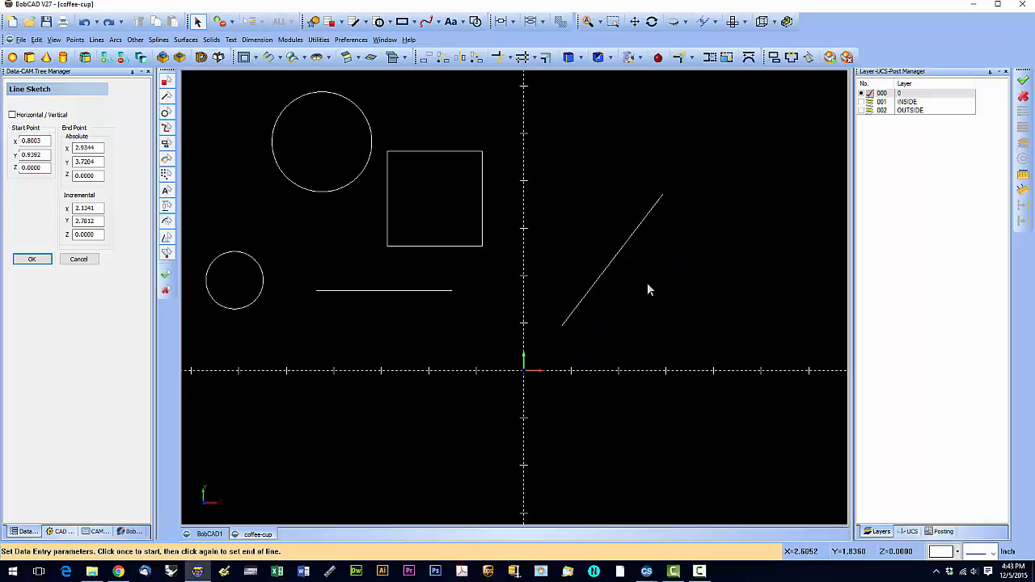
click(647, 283)
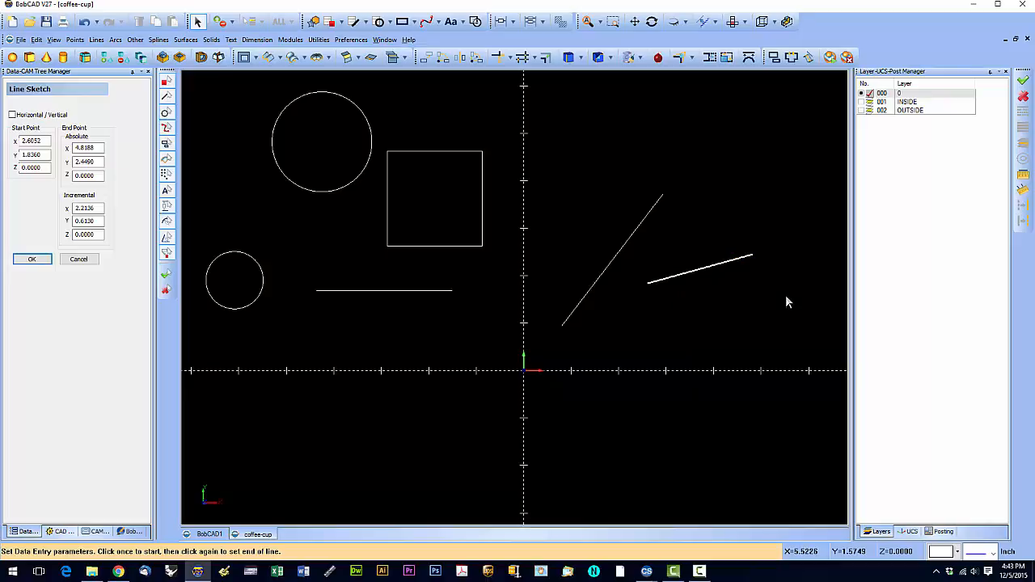
mouse_move(775, 170)
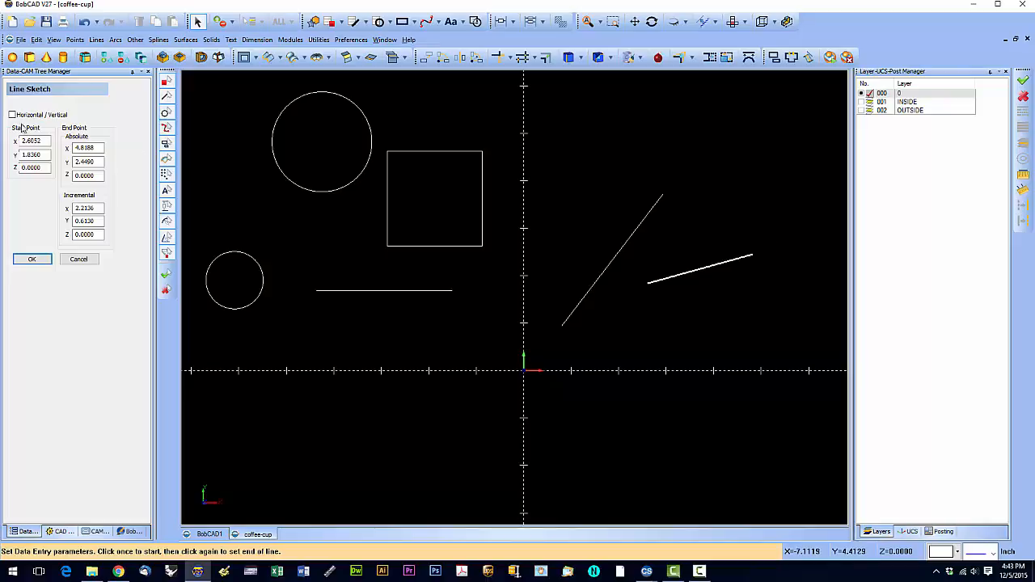
Draw a horizontal line with the Horizontal/Vertical constraint, then cancel Line Sketch
click(13, 115)
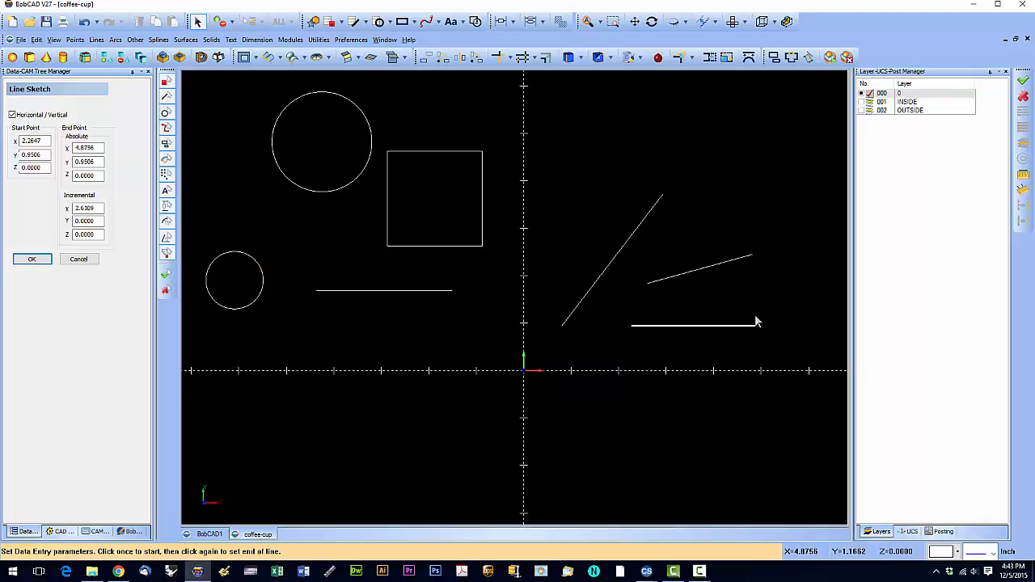
mouse_move(584, 353)
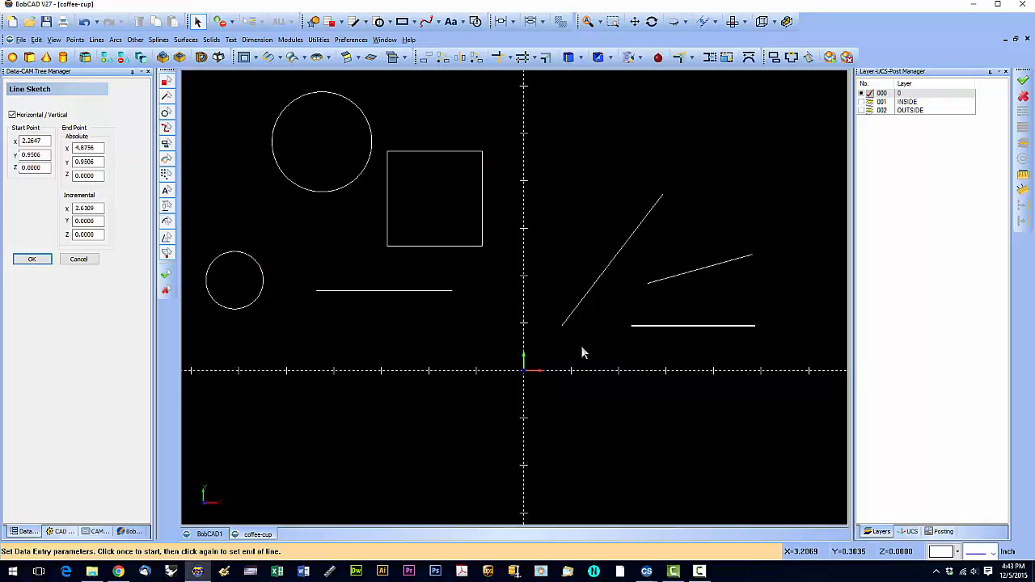
mouse_move(243, 322)
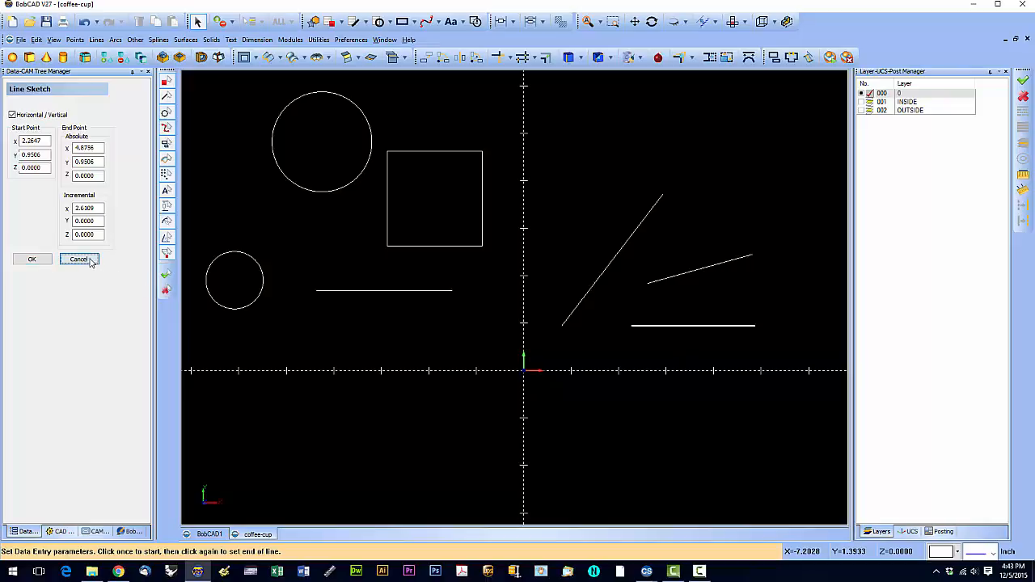
click(79, 258)
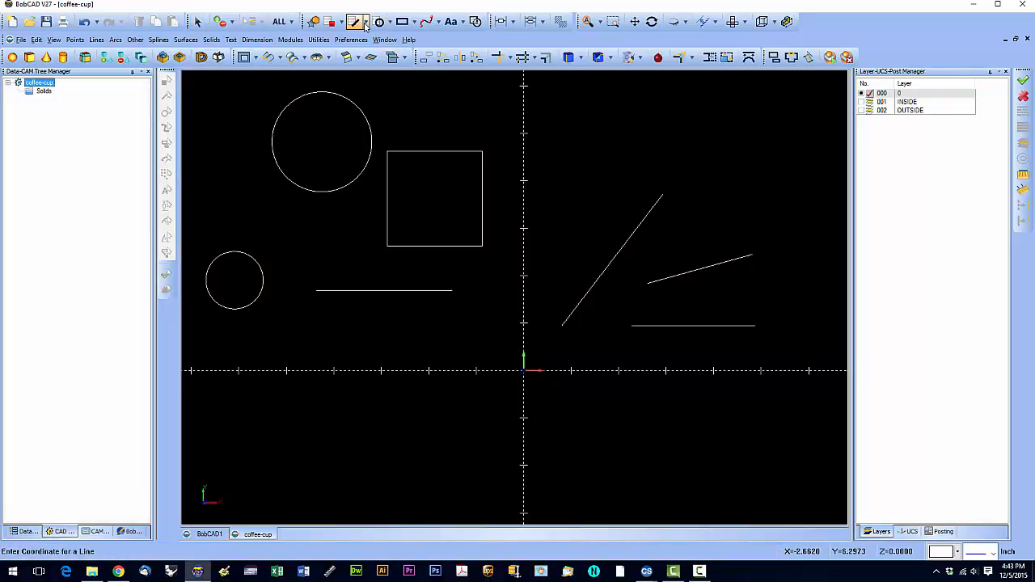
Start a coordinate line from 0,0 with End X 2 and End Y 1
click(355, 22)
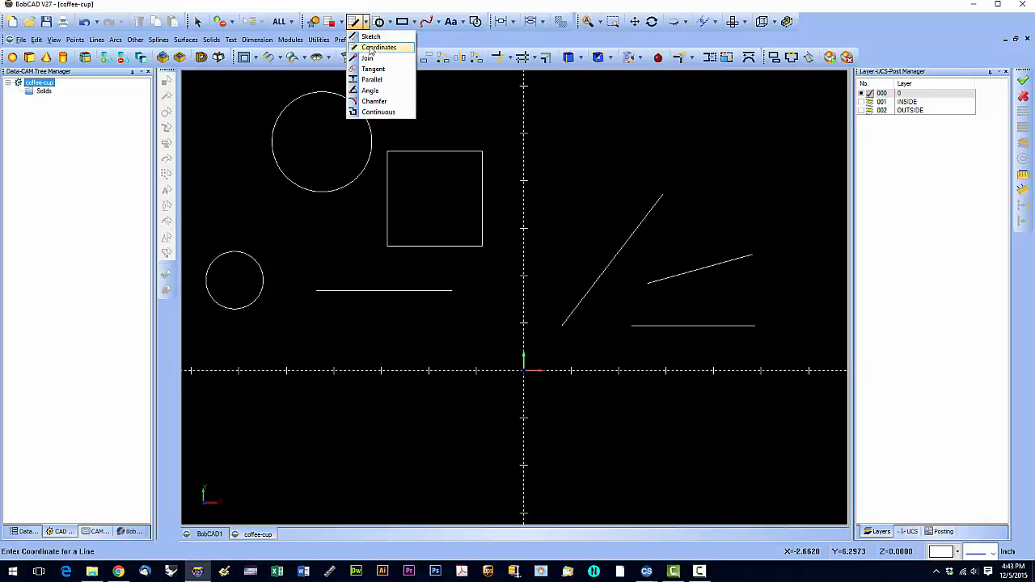
click(379, 46)
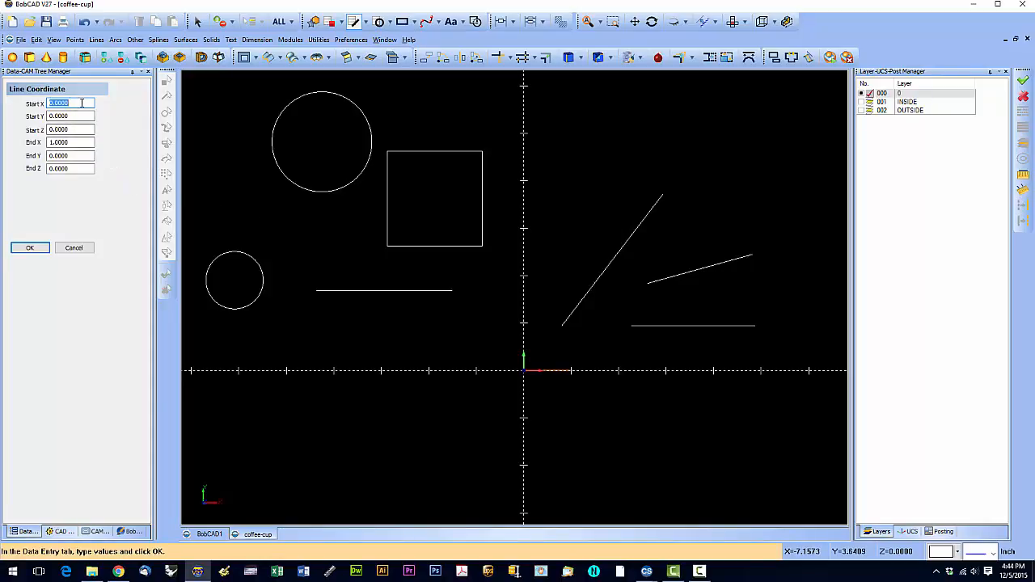
mouse_move(550, 376)
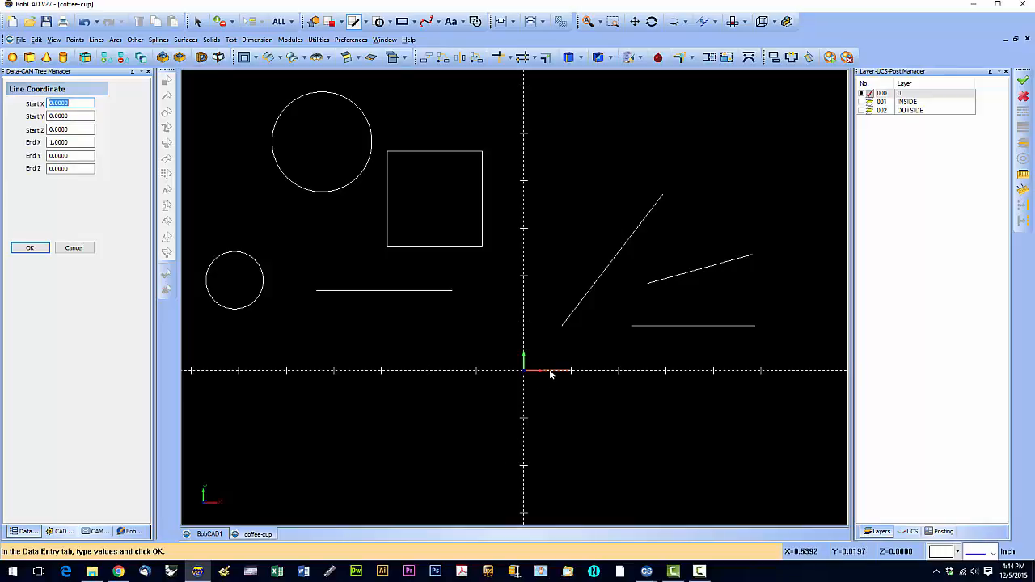
mouse_move(107, 194)
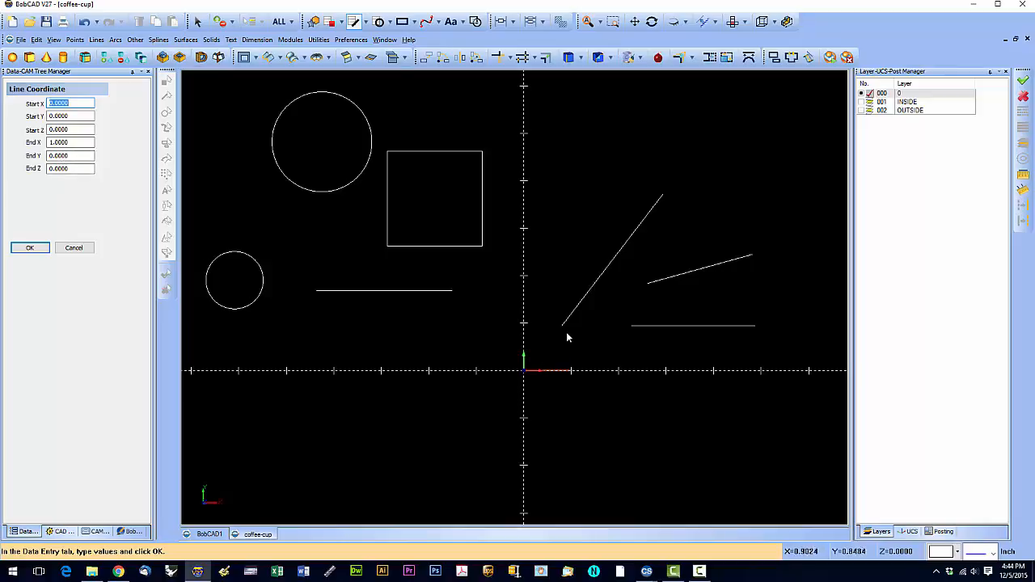
mouse_move(573, 371)
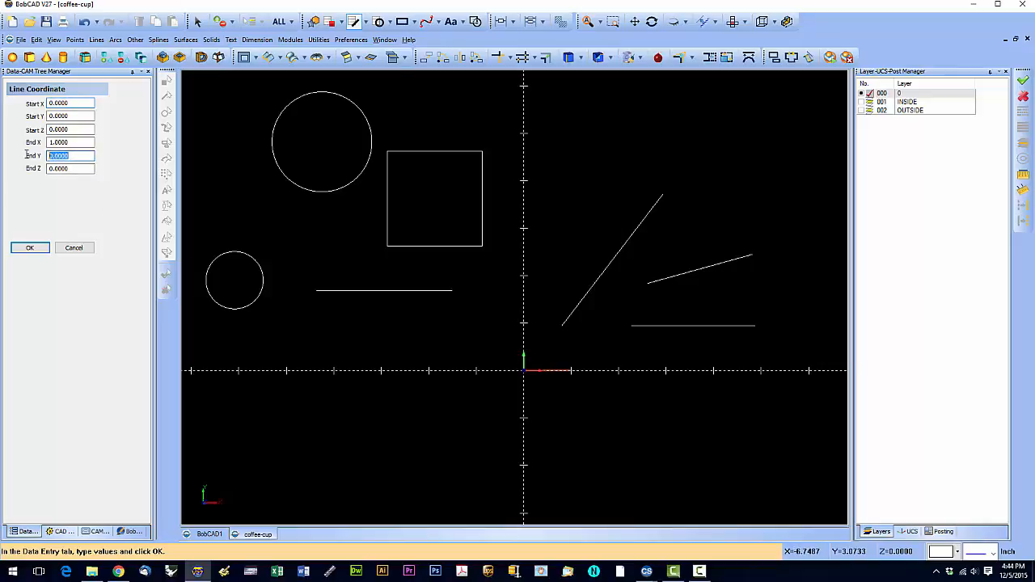
text(1)
click(71, 142)
text(2.0000)
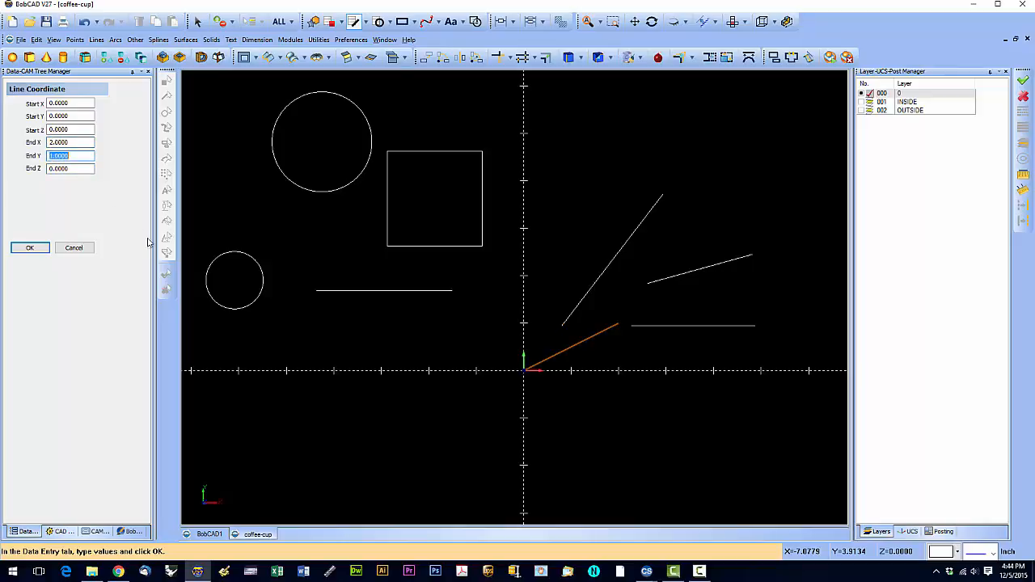
mouse_move(32, 257)
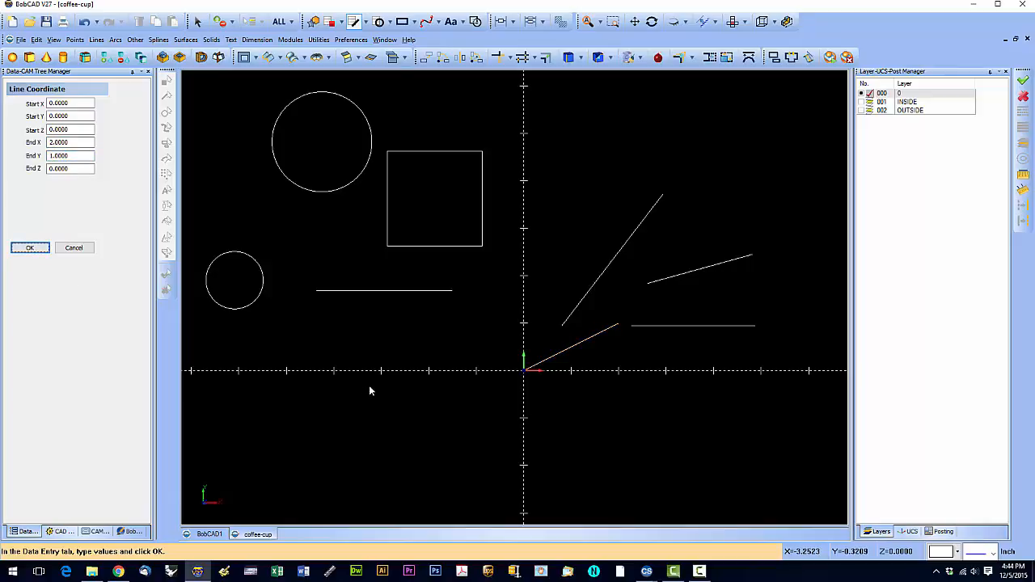
mouse_move(619, 329)
text(2.0000)
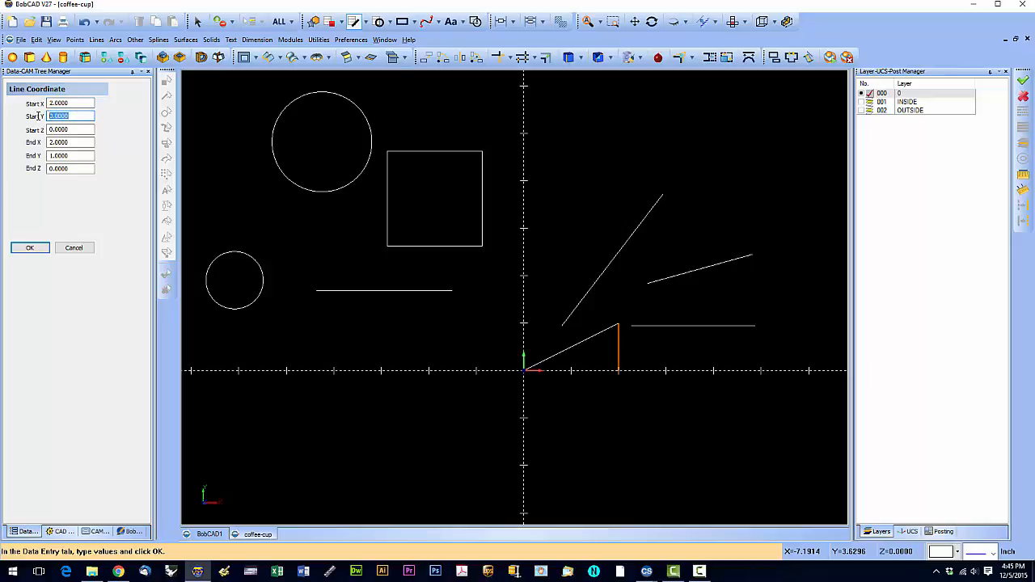
Continue with a coordinate line from X2, Y1 to X4, Y3 and cancel the command
text(1)
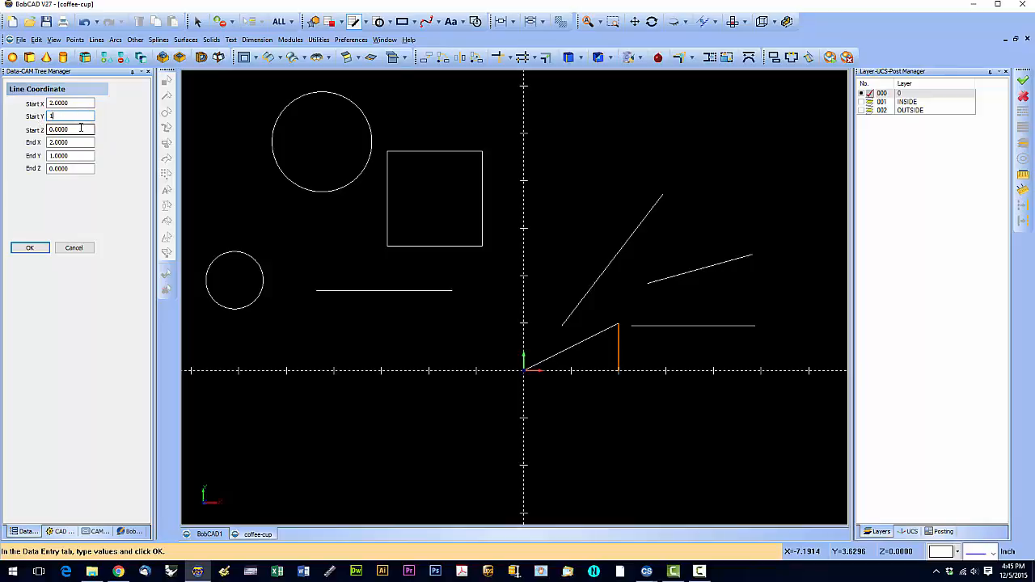
click(70, 129)
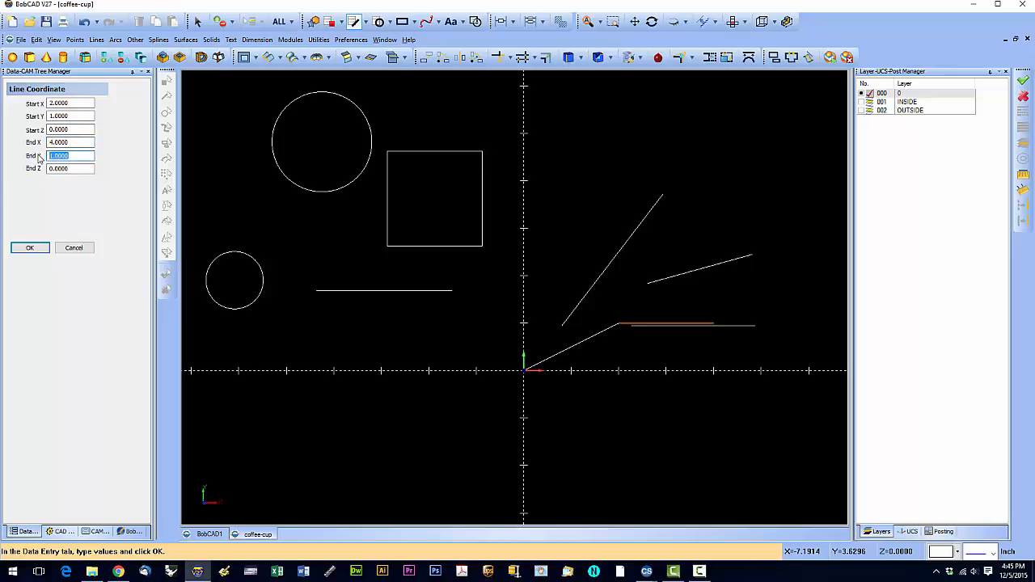
text(3)
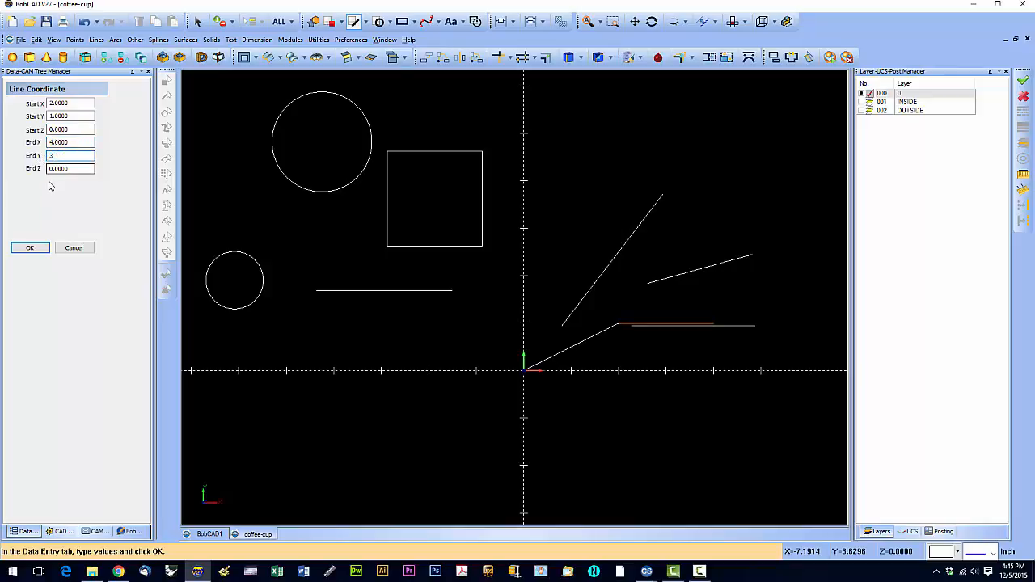
key(Tab)
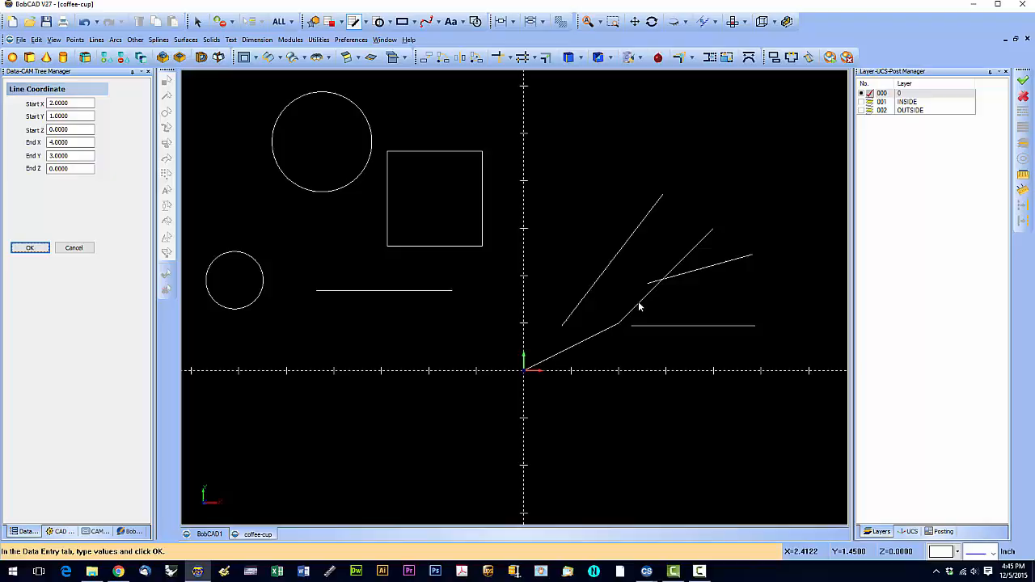
mouse_move(640, 309)
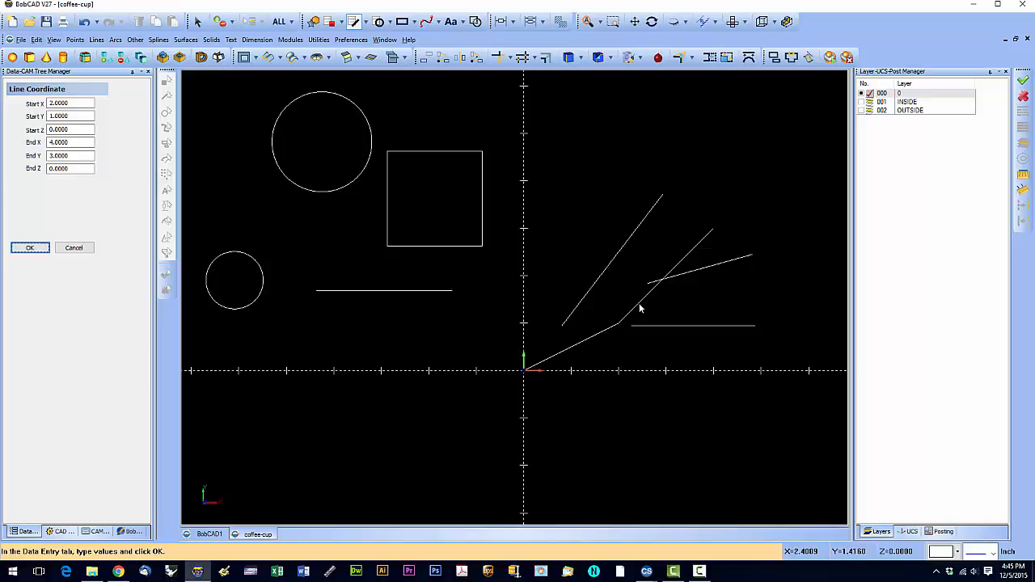
mouse_move(641, 311)
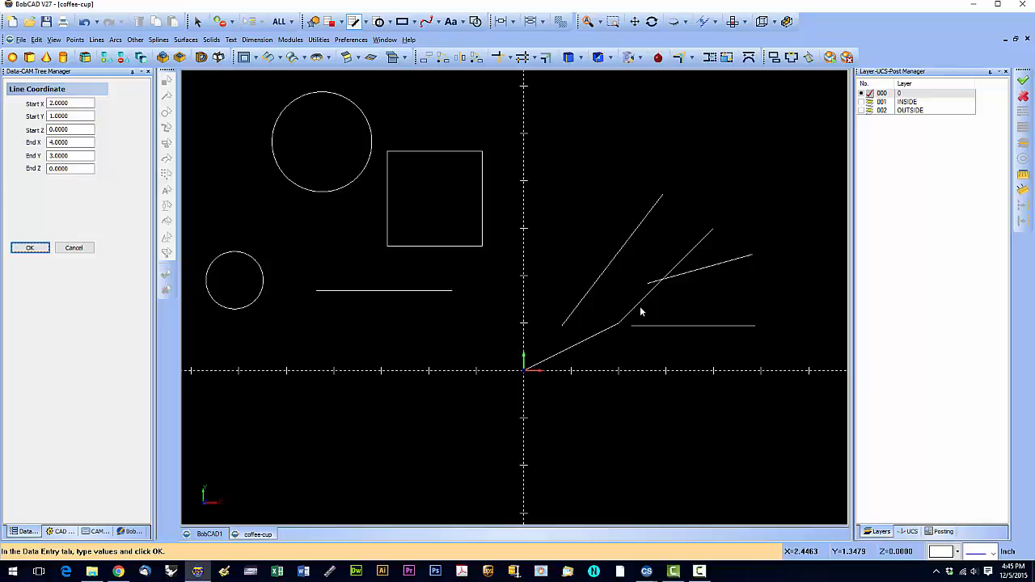
mouse_move(645, 307)
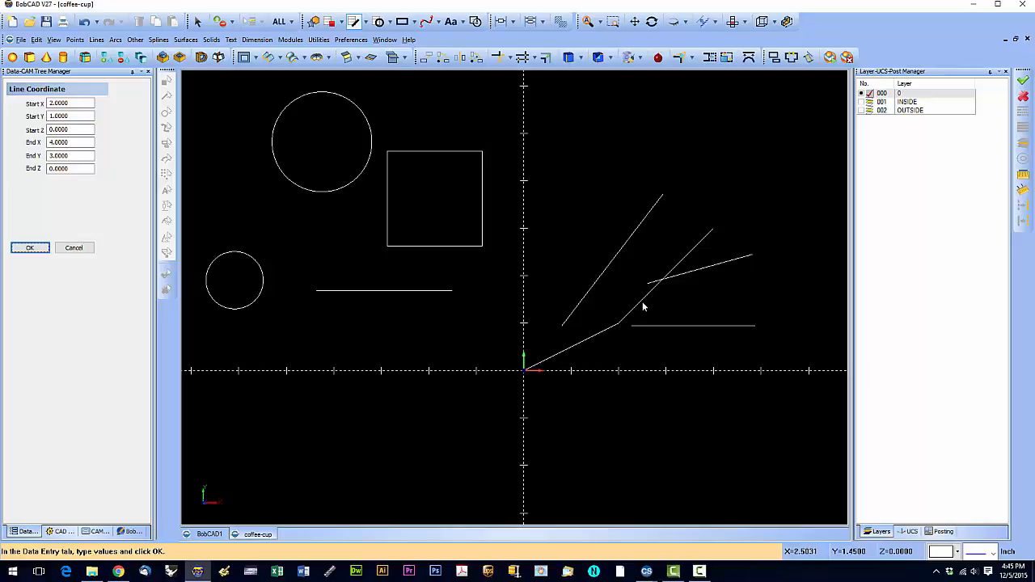
mouse_move(588, 260)
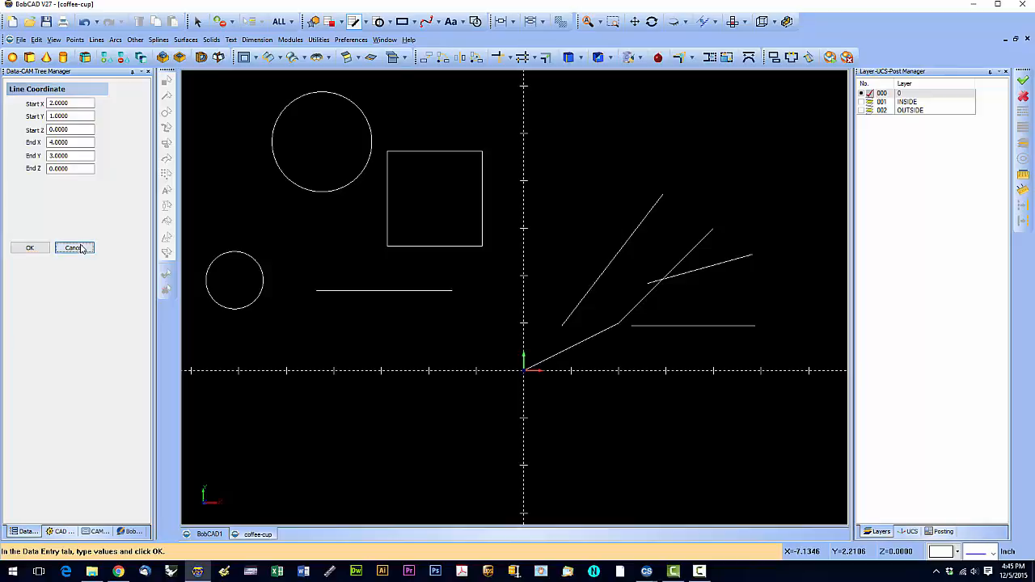
click(75, 247)
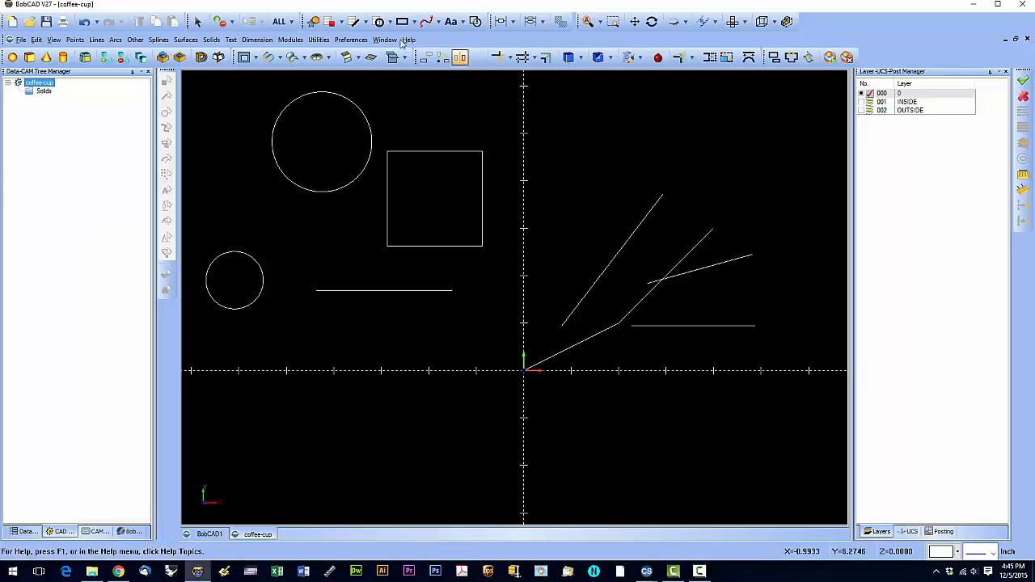
Join the steep line's top end to the X4, Y3 endpoint, then cancel Join
click(361, 22)
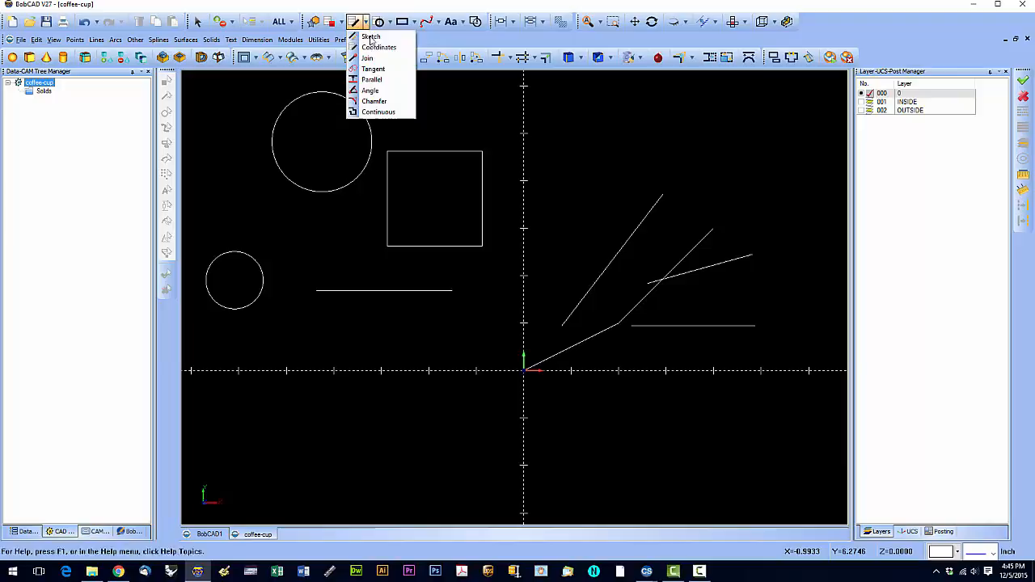
mouse_move(367, 58)
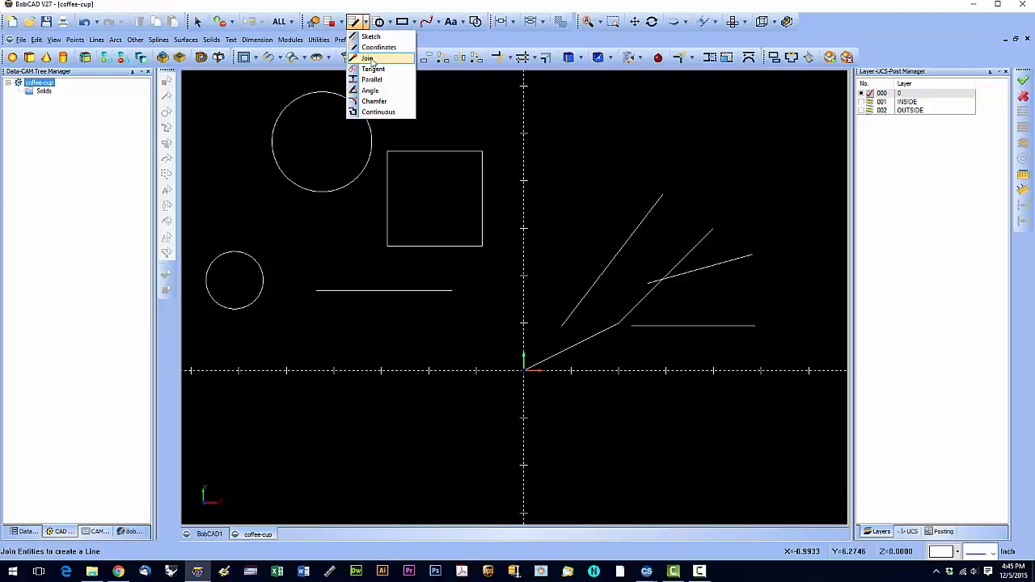
click(366, 58)
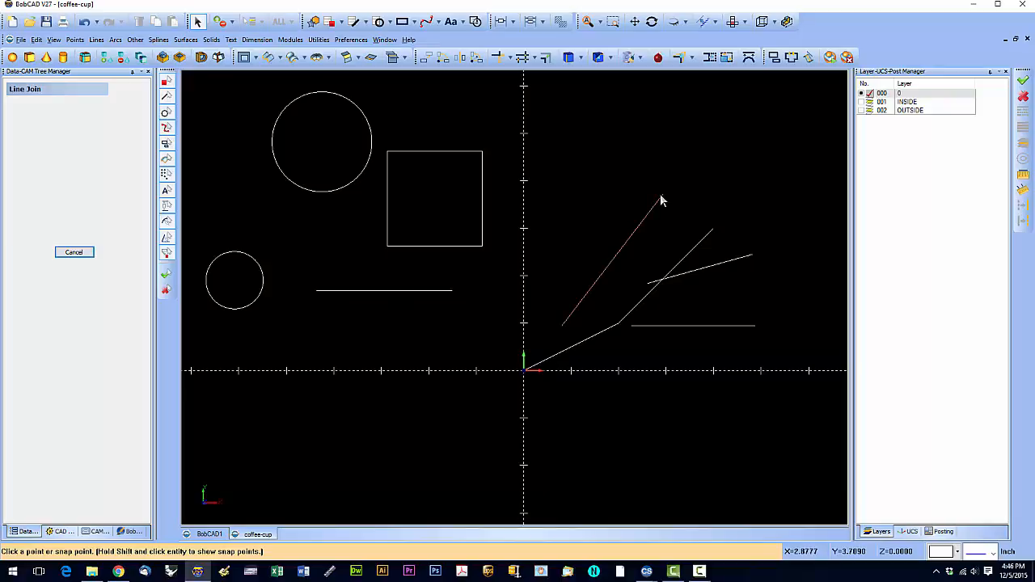
click(662, 195)
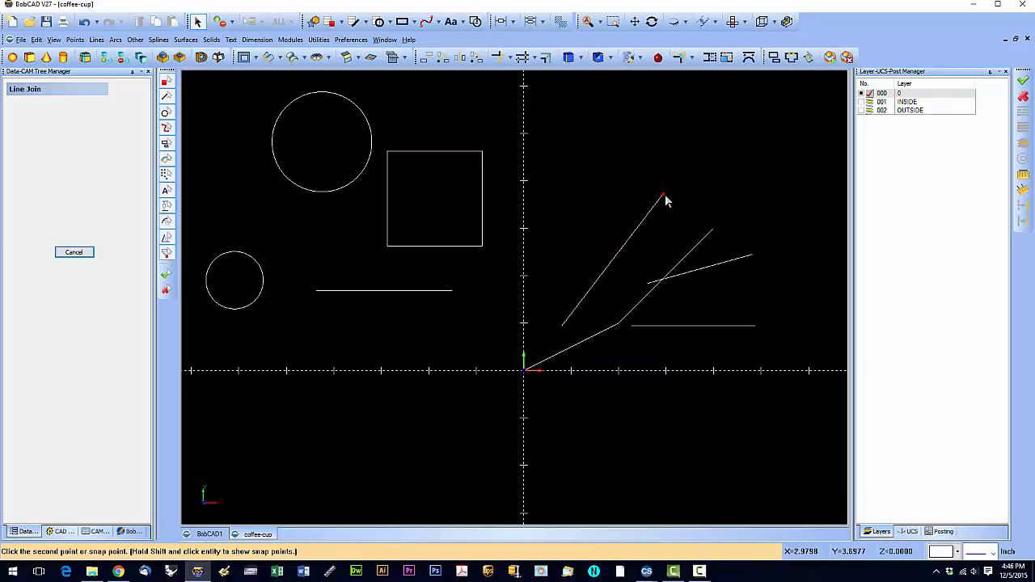
mouse_move(717, 237)
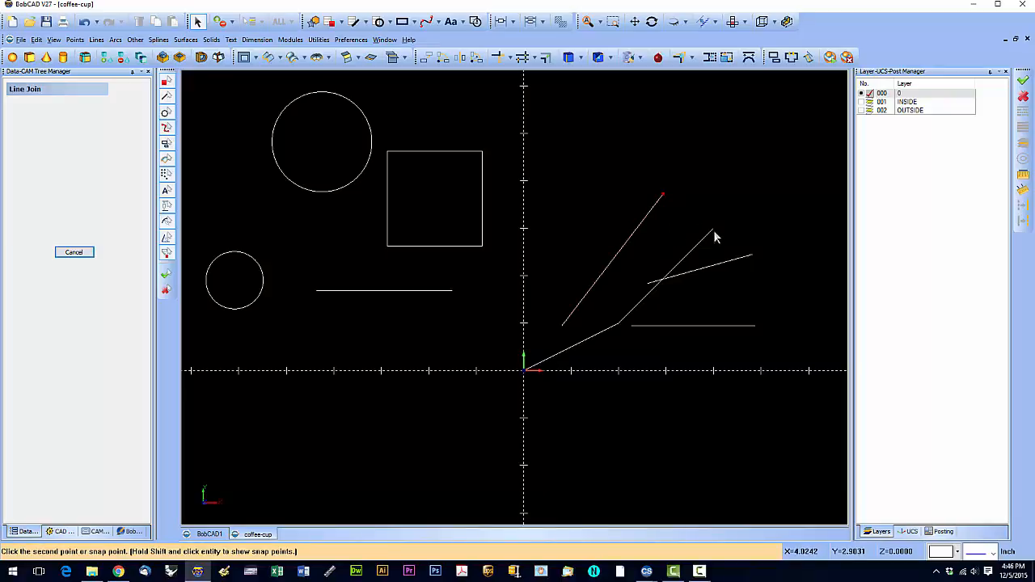
click(713, 235)
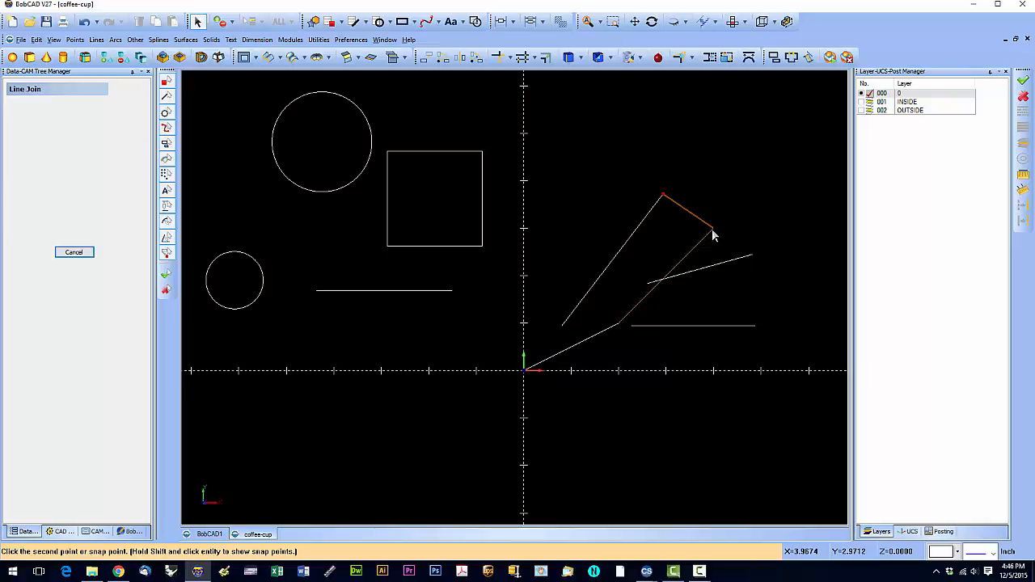
mouse_move(750, 261)
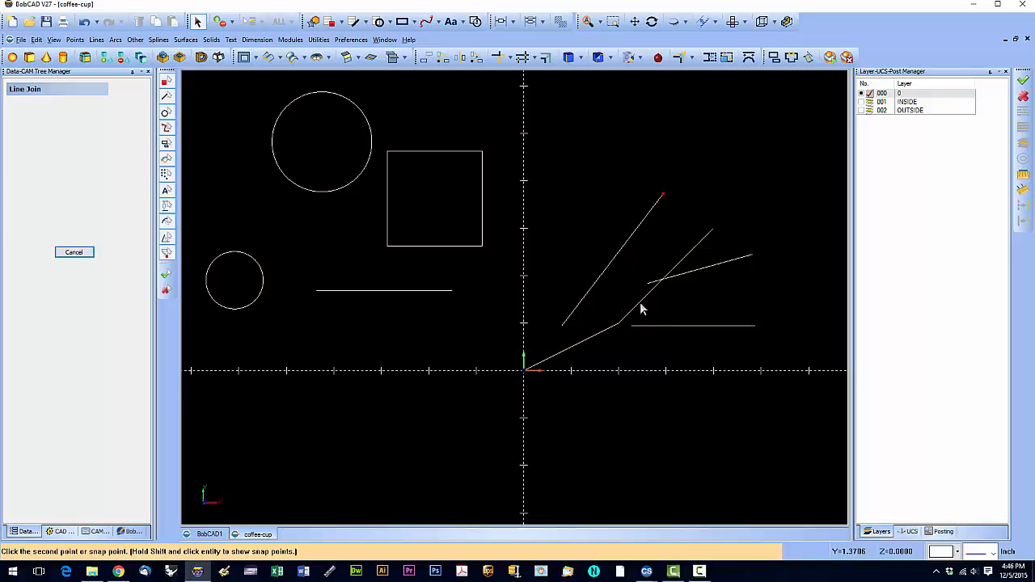
mouse_move(652, 289)
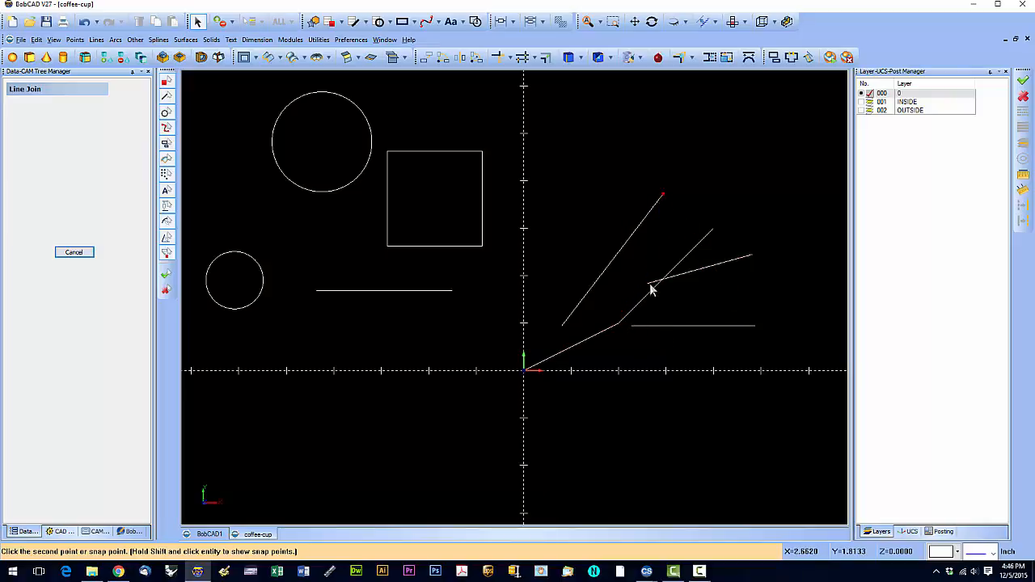
click(710, 234)
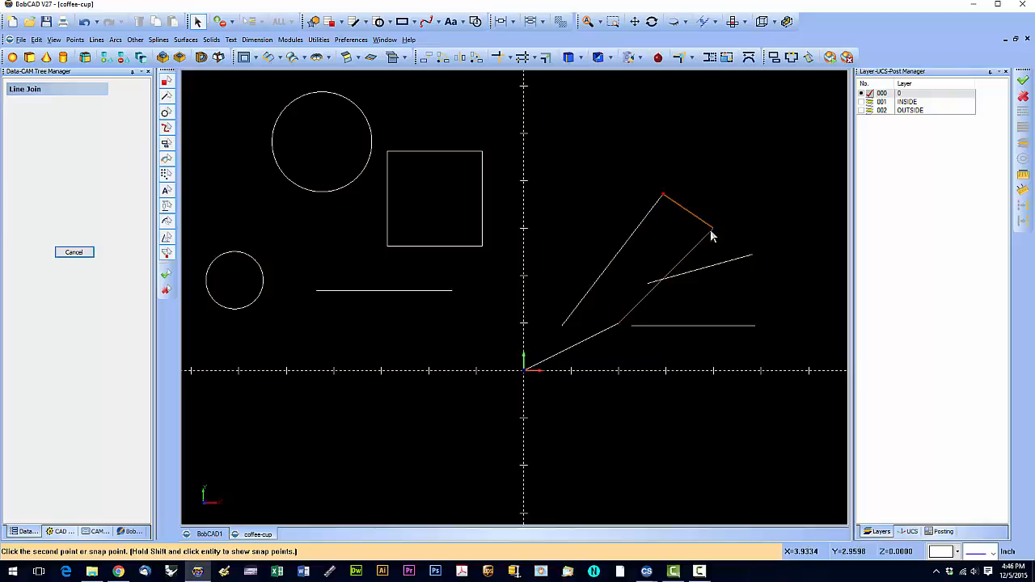
click(711, 229)
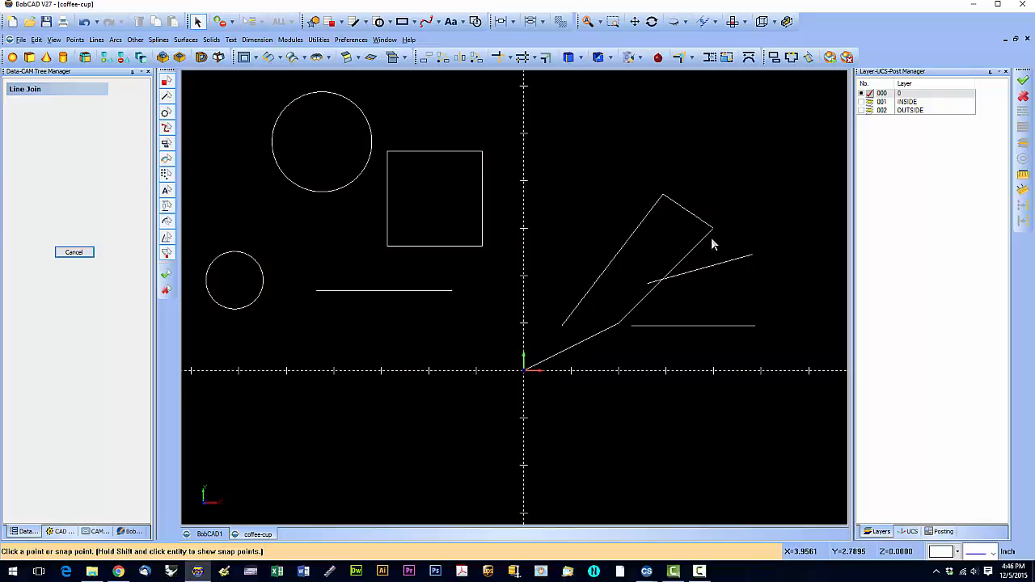
mouse_move(710, 244)
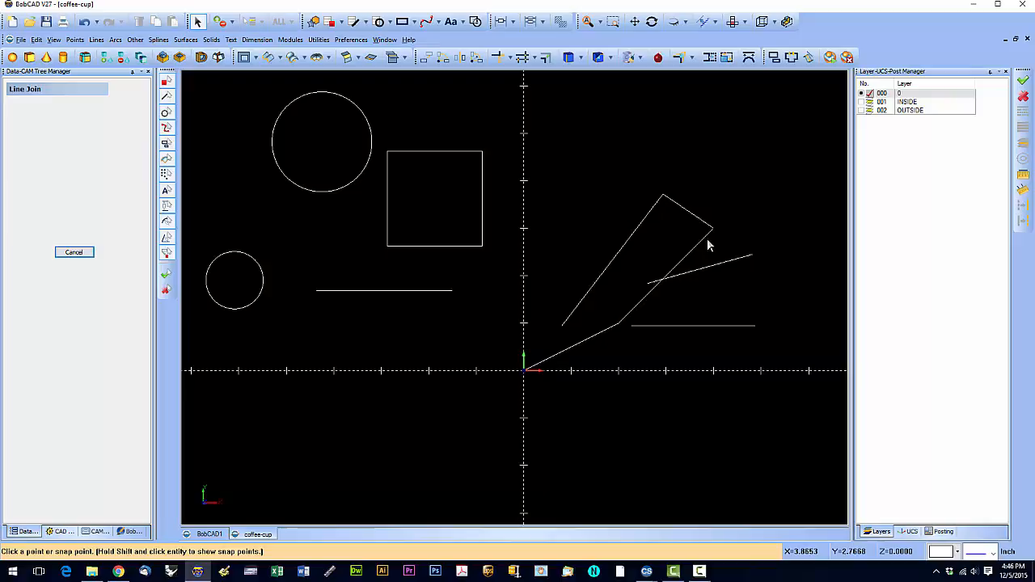
mouse_move(717, 242)
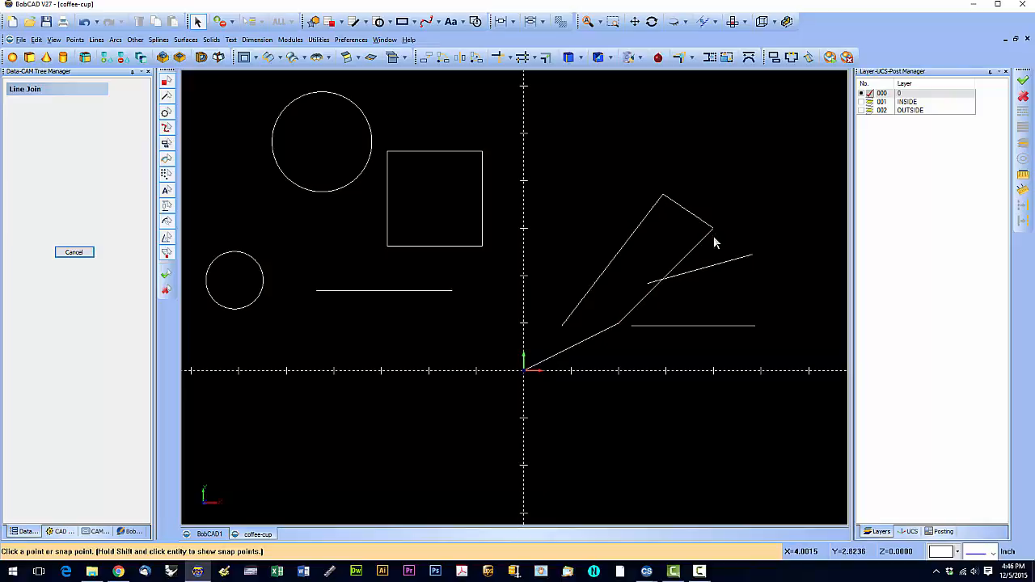
mouse_move(84, 264)
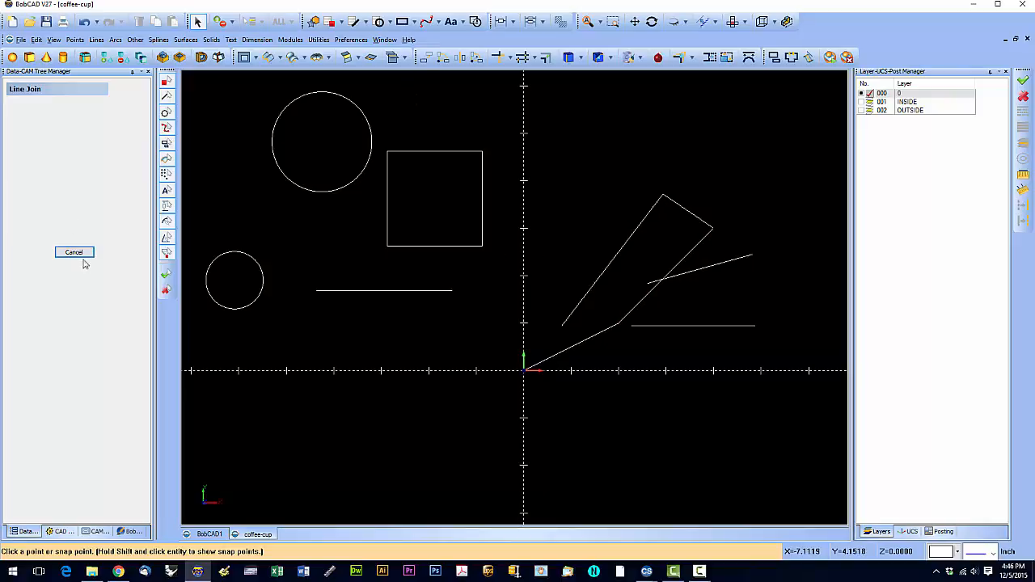
click(74, 251)
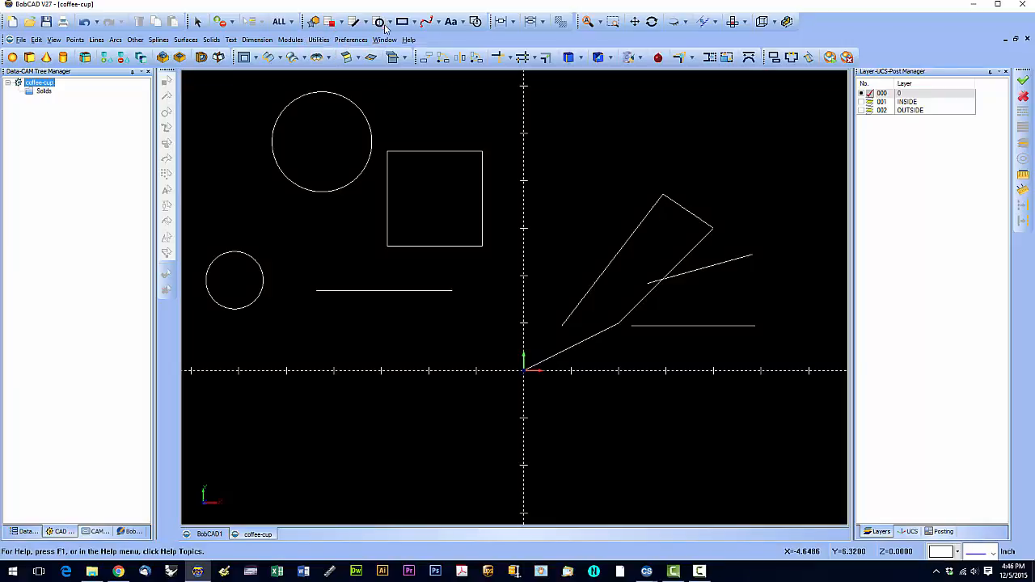
Draw tangent lines between the circles and from each circle to the horizontal line's left end
click(363, 22)
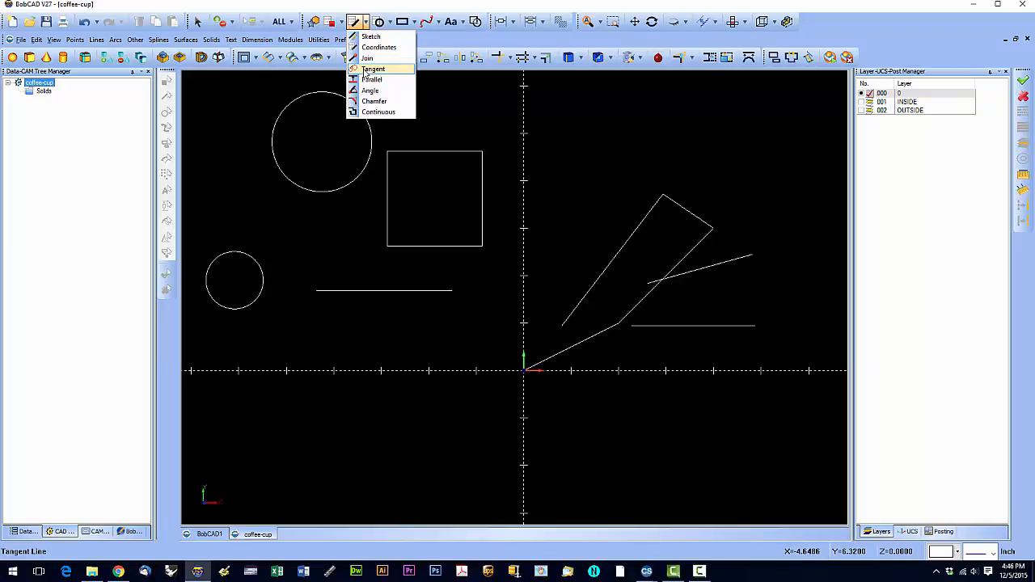
click(374, 68)
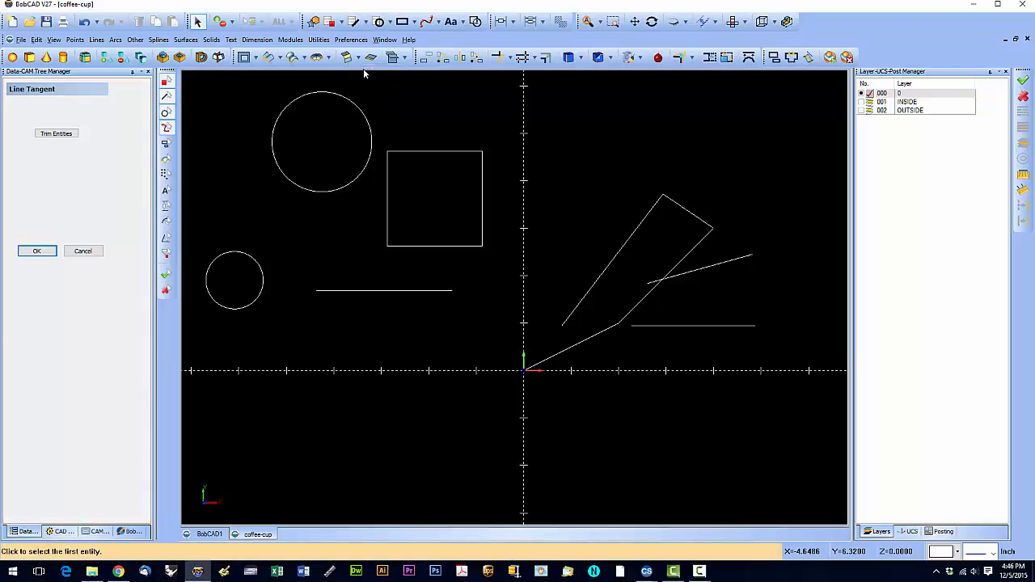
mouse_move(380, 172)
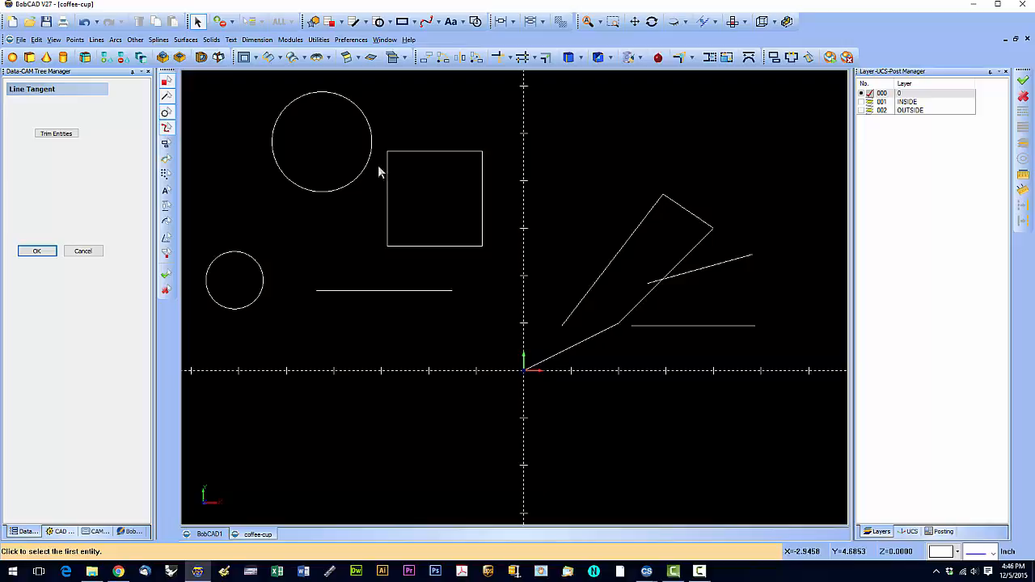
mouse_move(246, 247)
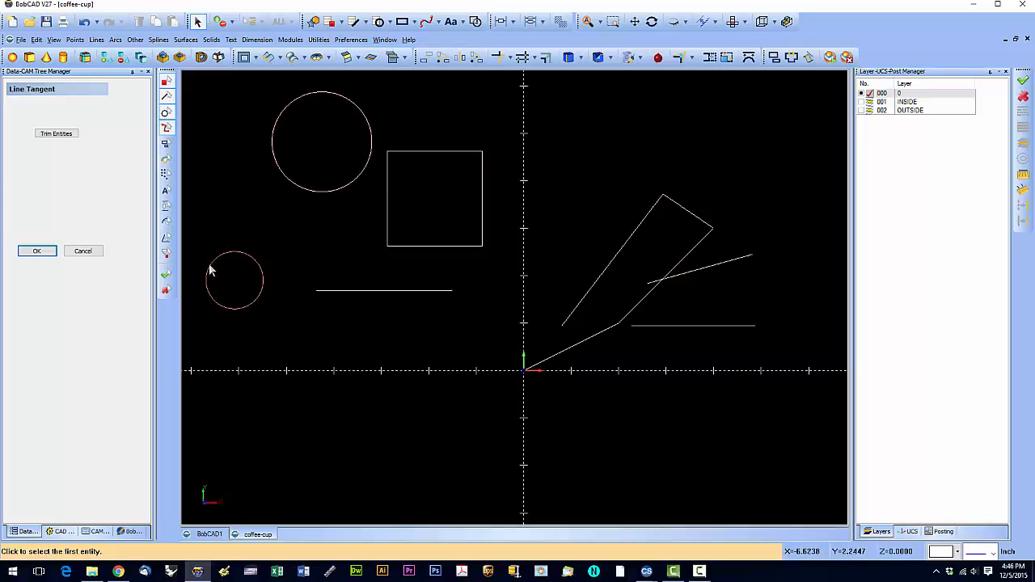
click(235, 279)
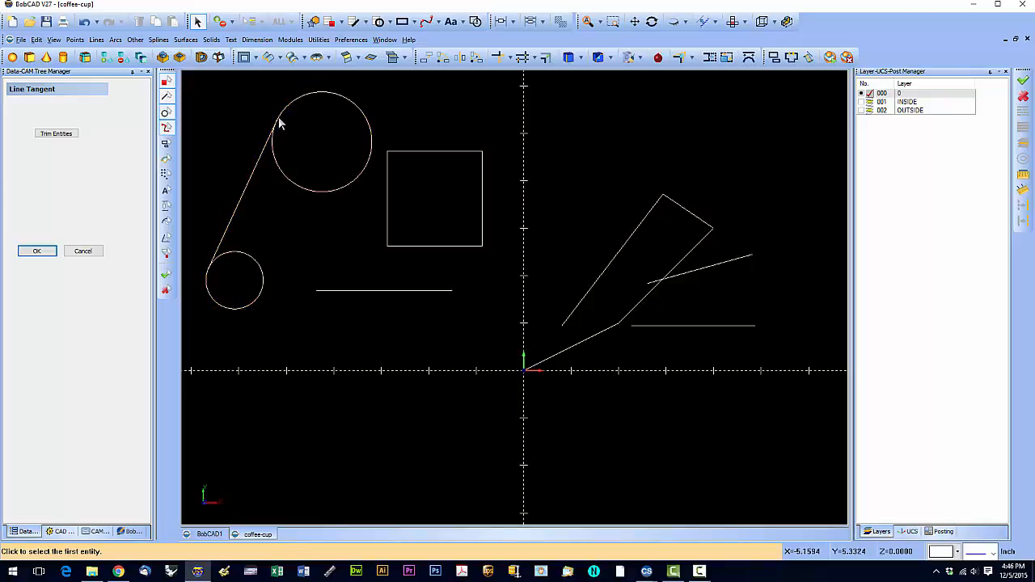
mouse_move(317, 249)
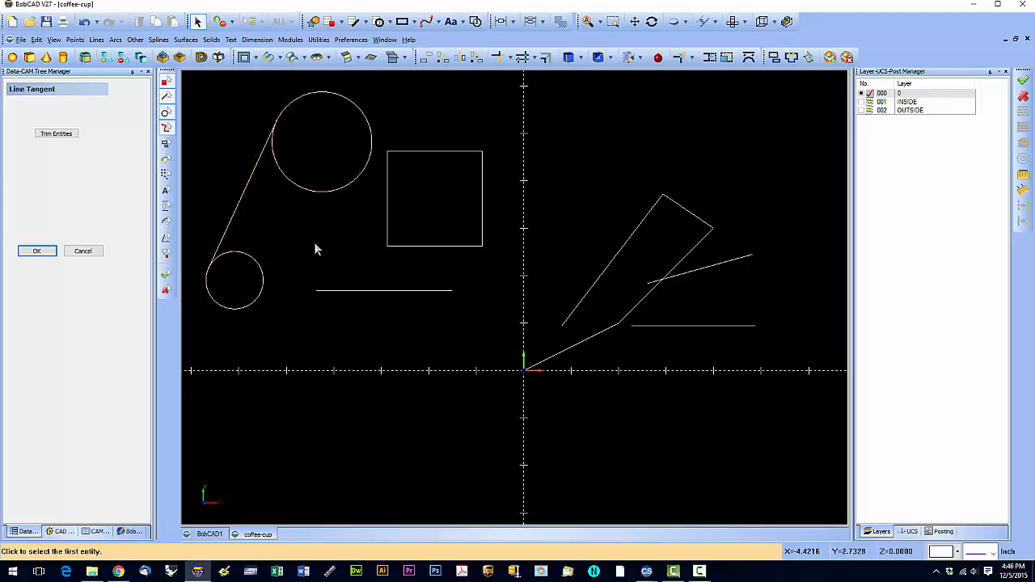
click(384, 290)
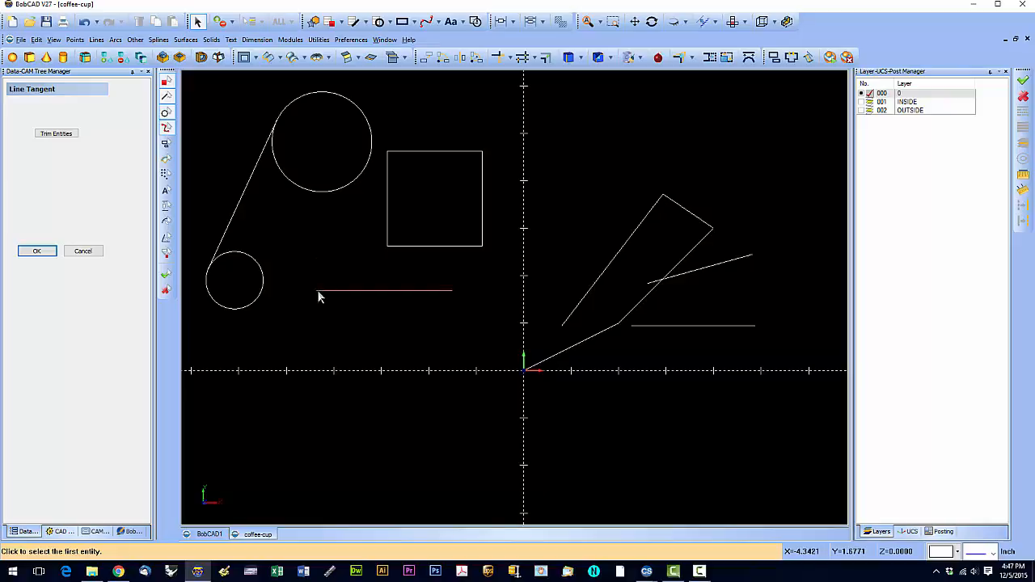
mouse_move(323, 297)
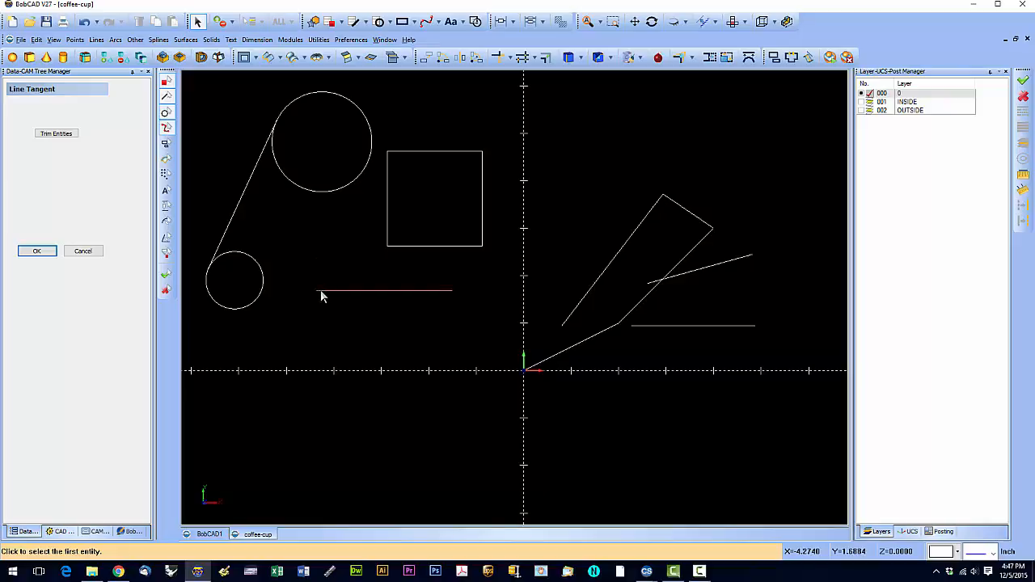
click(384, 291)
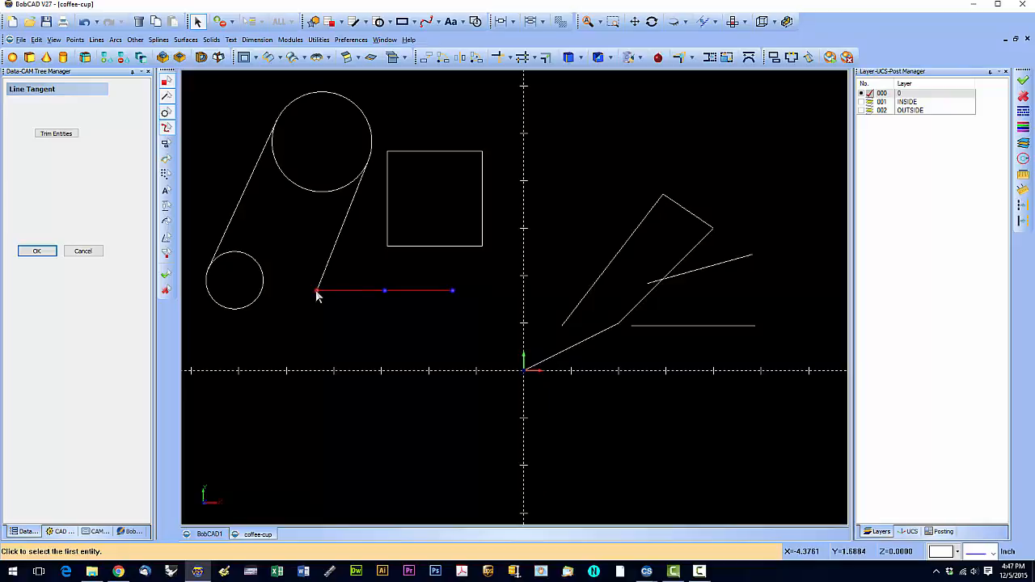
click(235, 279)
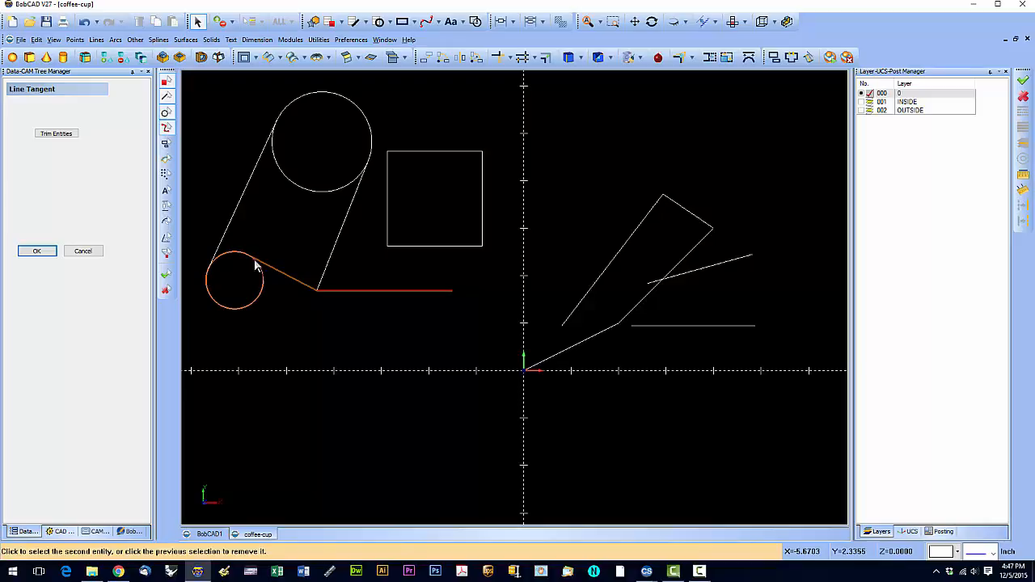
mouse_move(262, 302)
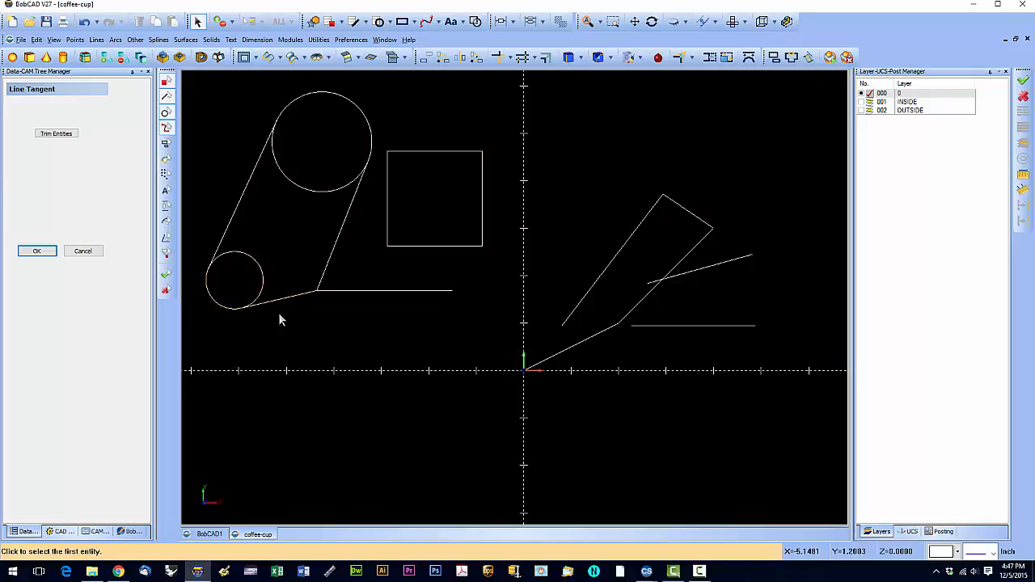
mouse_move(259, 248)
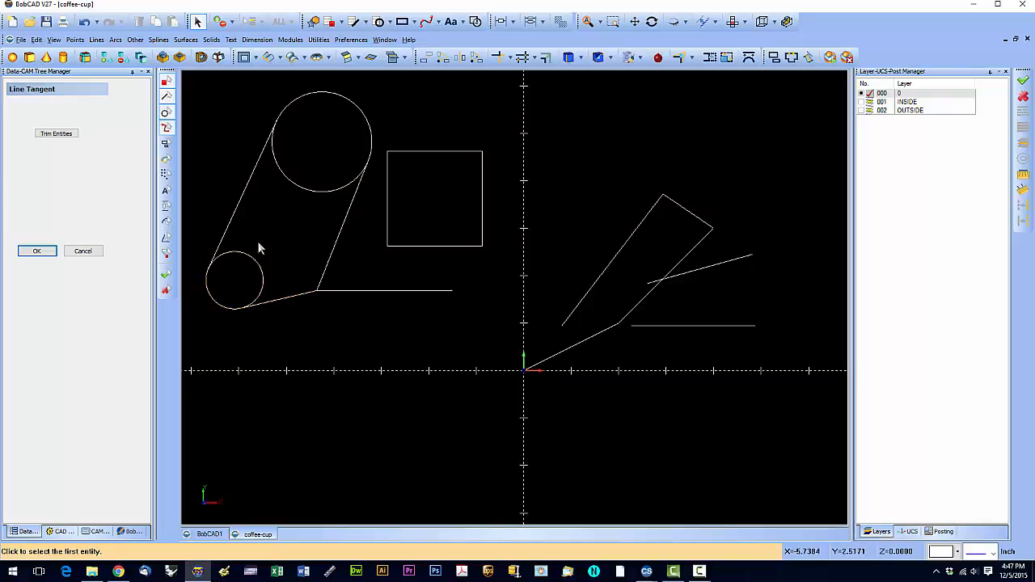
mouse_move(275, 232)
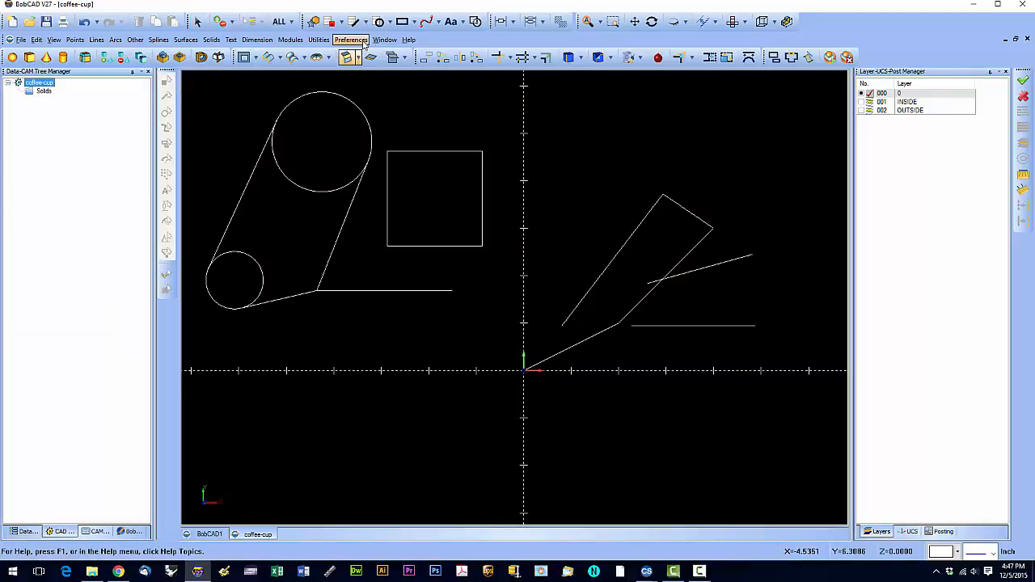
click(358, 22)
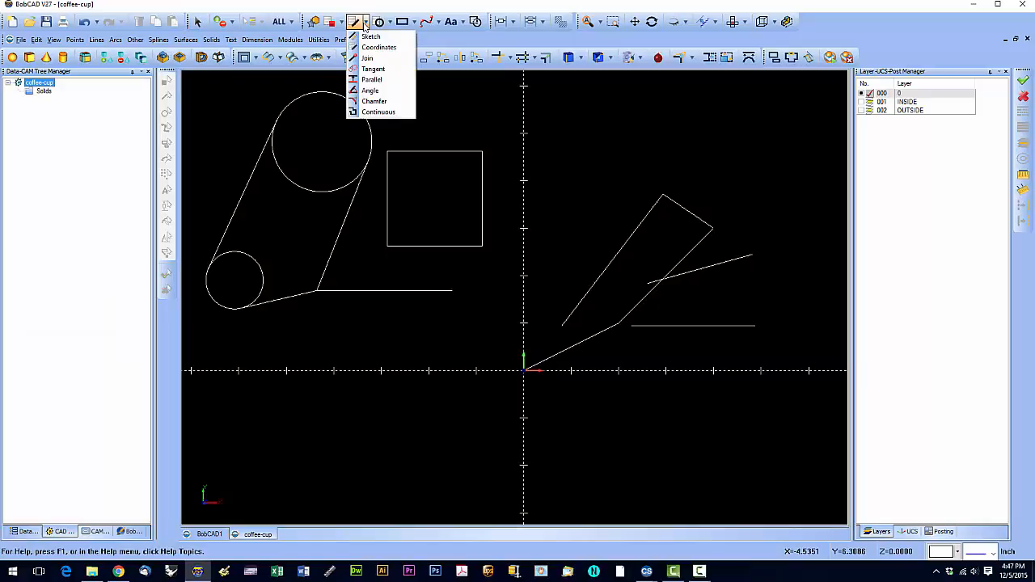
mouse_move(372, 80)
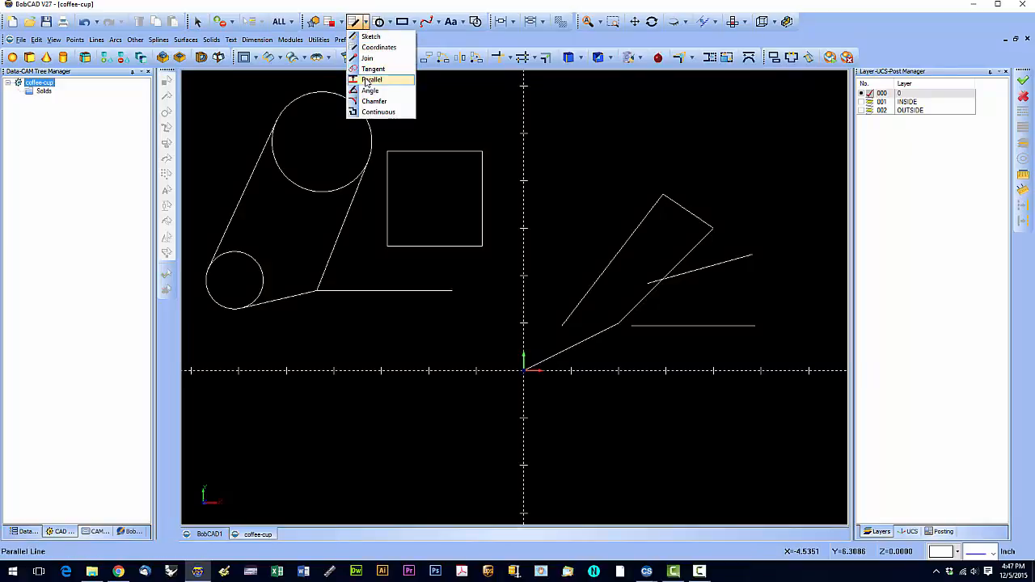
Create a line parallel to the square's right side at distance 0.75 on its inner side
click(370, 79)
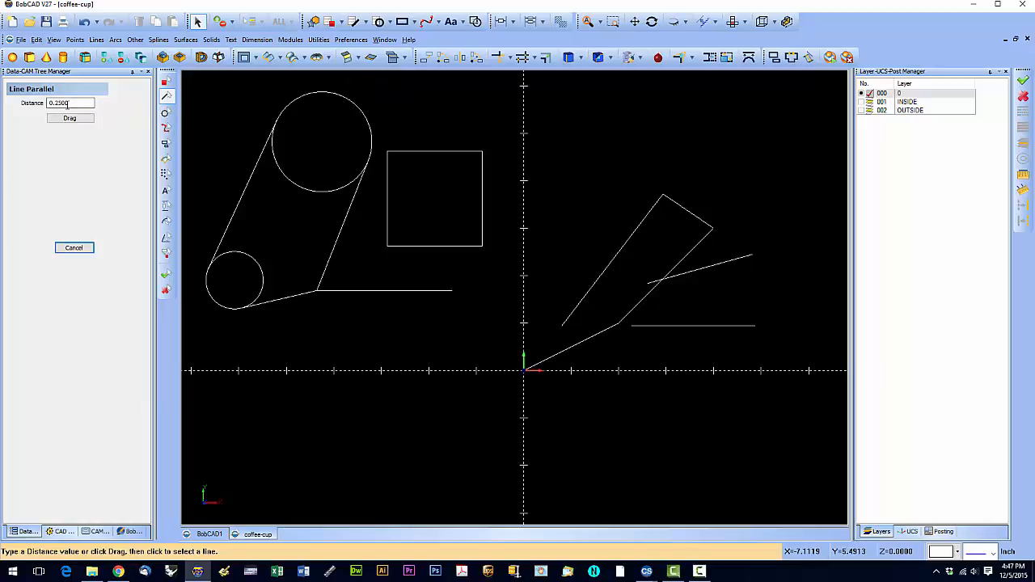
mouse_move(482, 200)
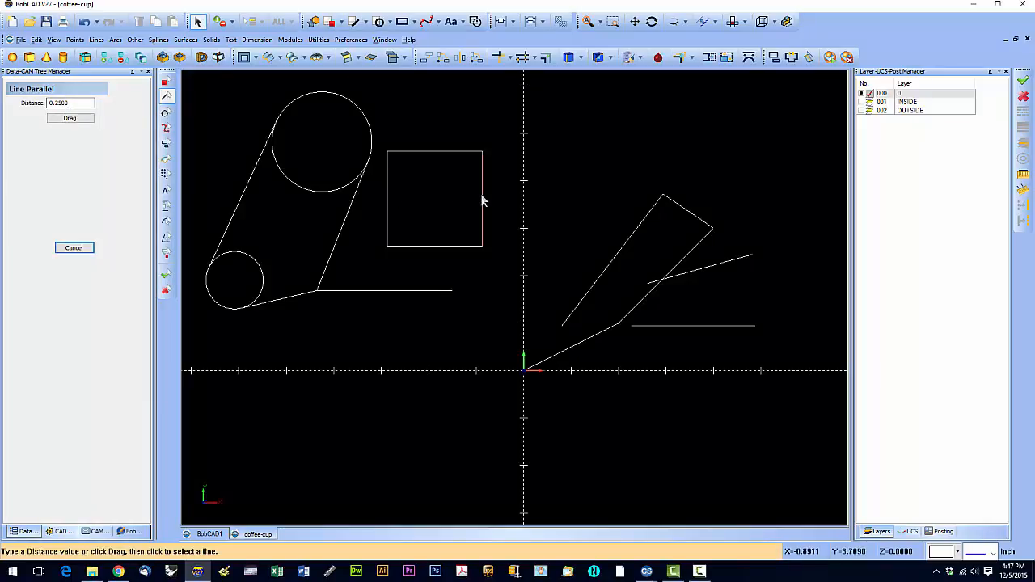
mouse_move(483, 204)
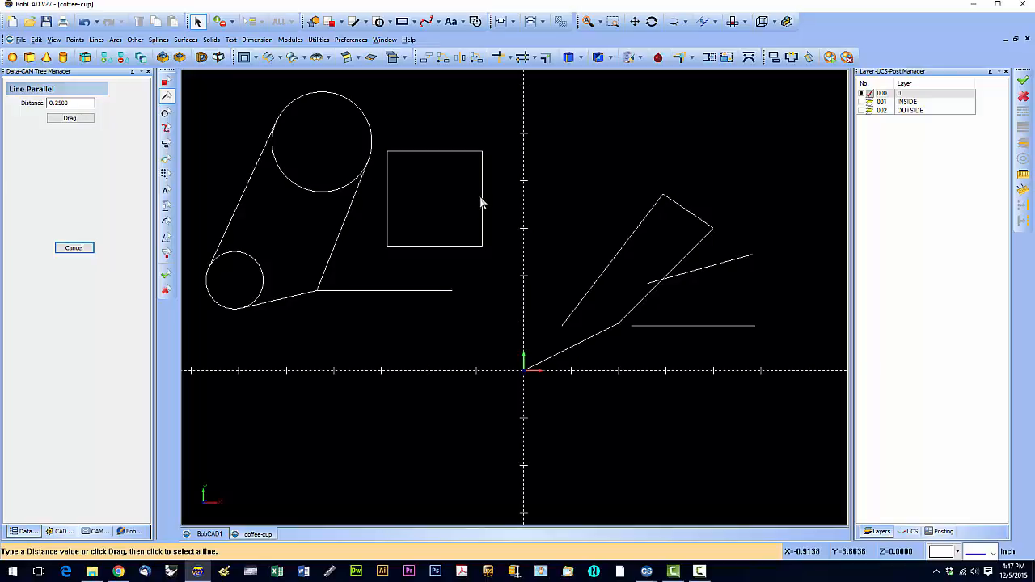
mouse_move(87, 120)
text(.)
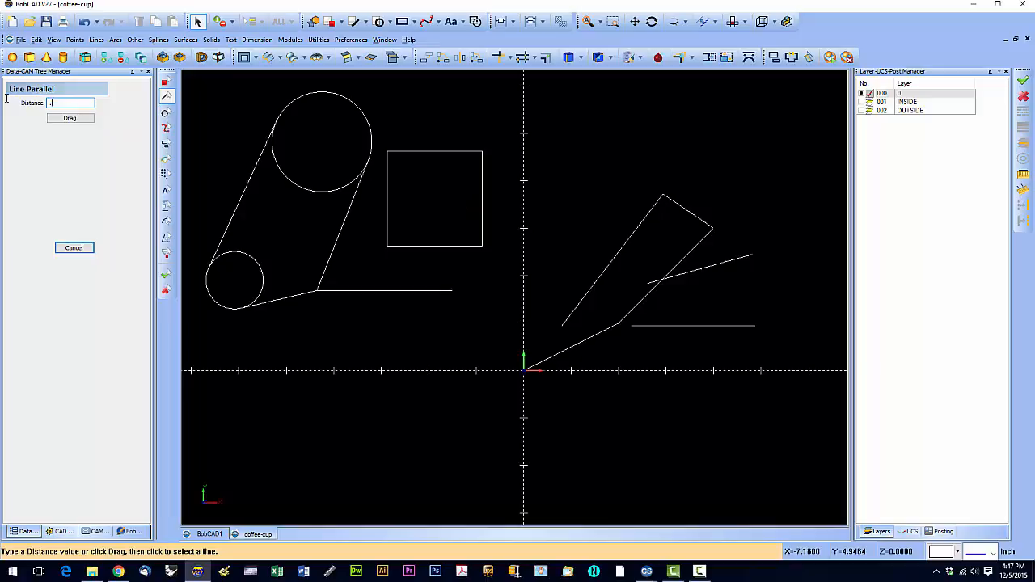
text(7500)
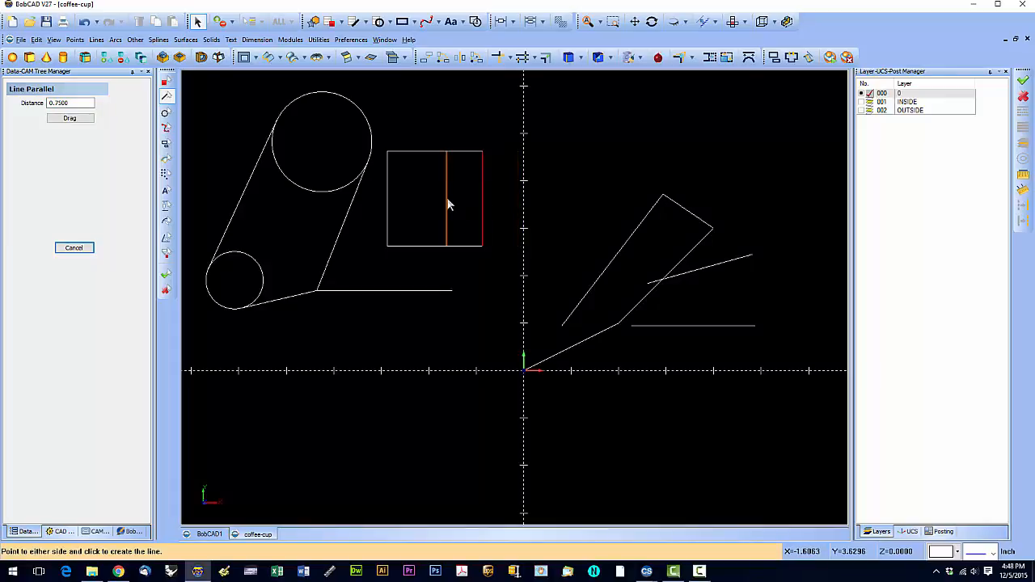
mouse_move(443, 205)
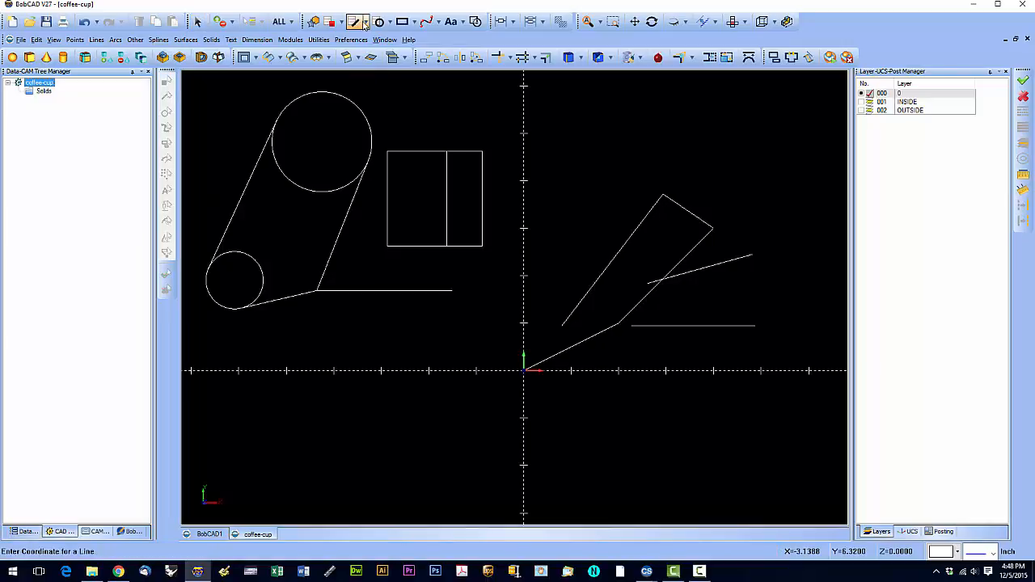
click(354, 22)
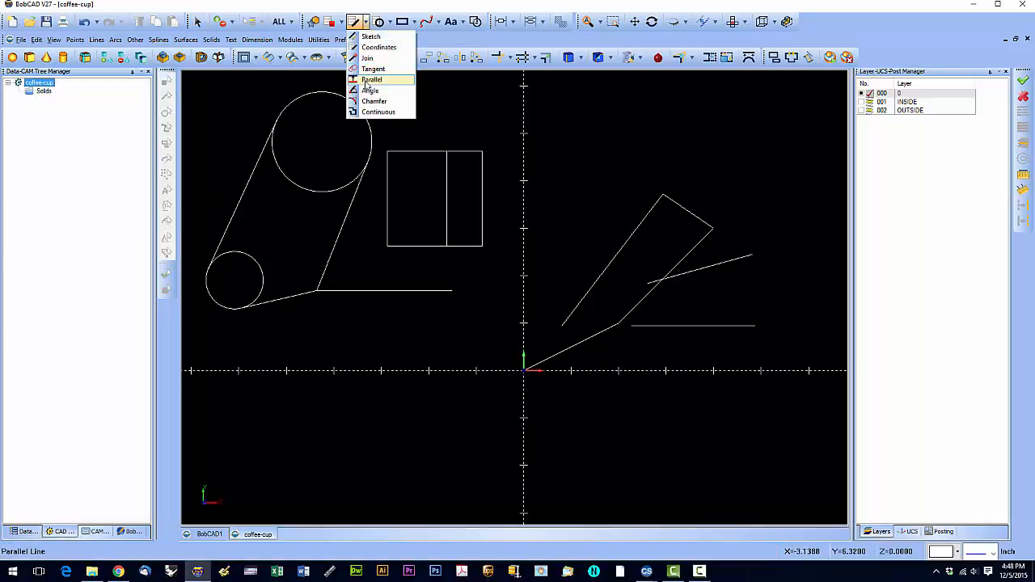
mouse_move(371, 90)
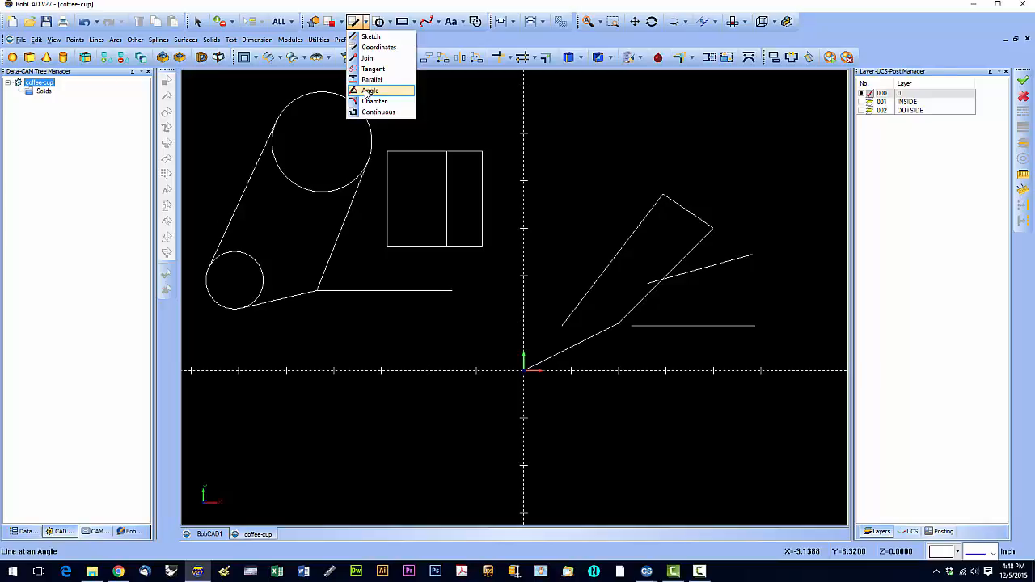
Set Line At Angle to 30 degrees, length 3, referenced from the lower horizontal line
click(374, 90)
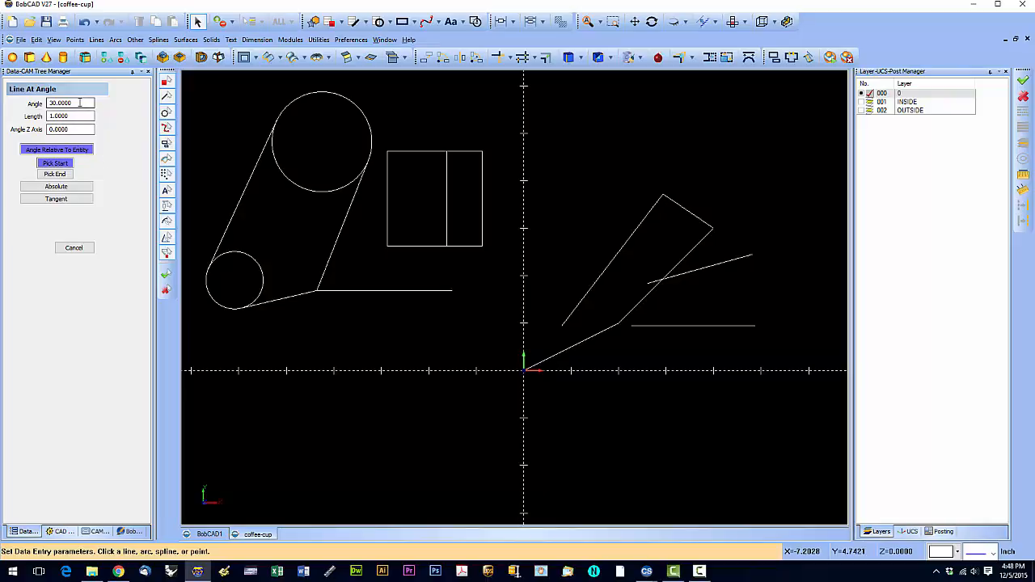
click(68, 116)
text(3.0000)
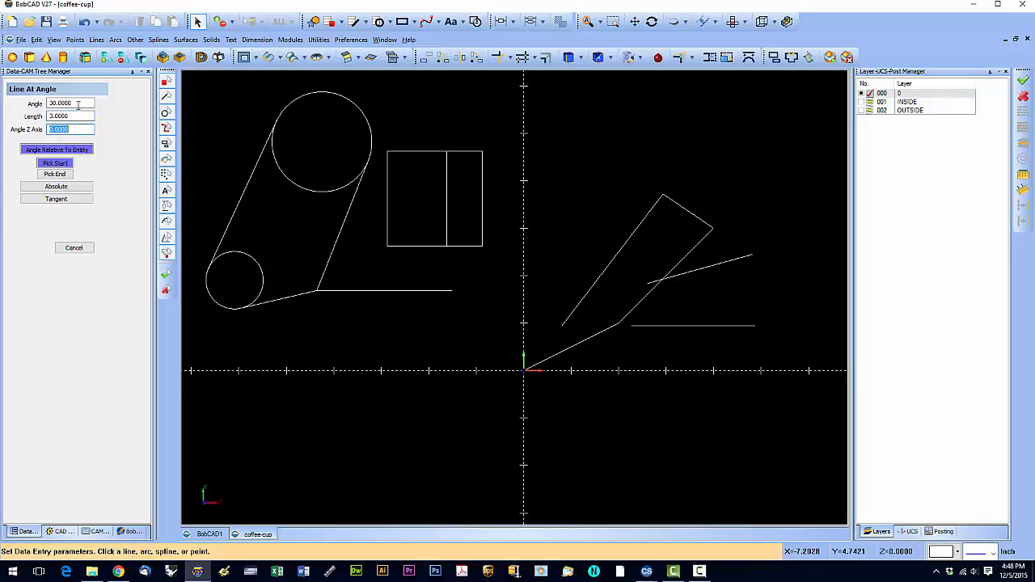
click(69, 116)
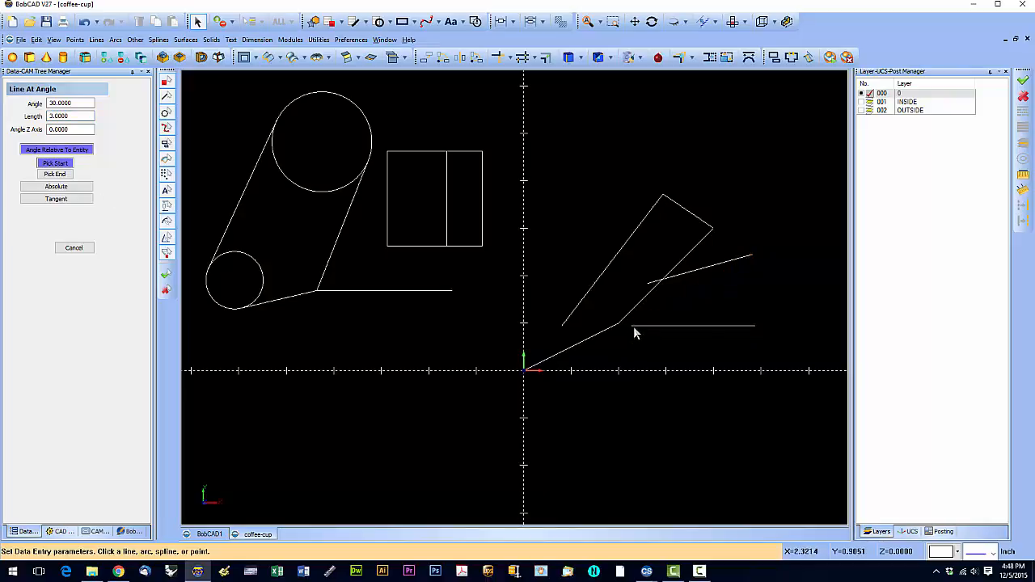
mouse_move(633, 340)
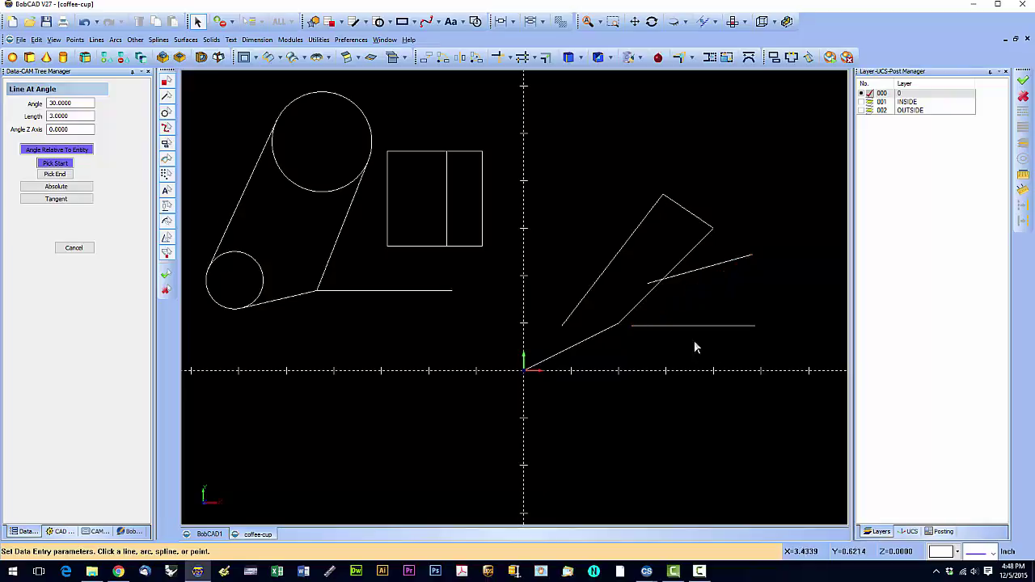
click(755, 329)
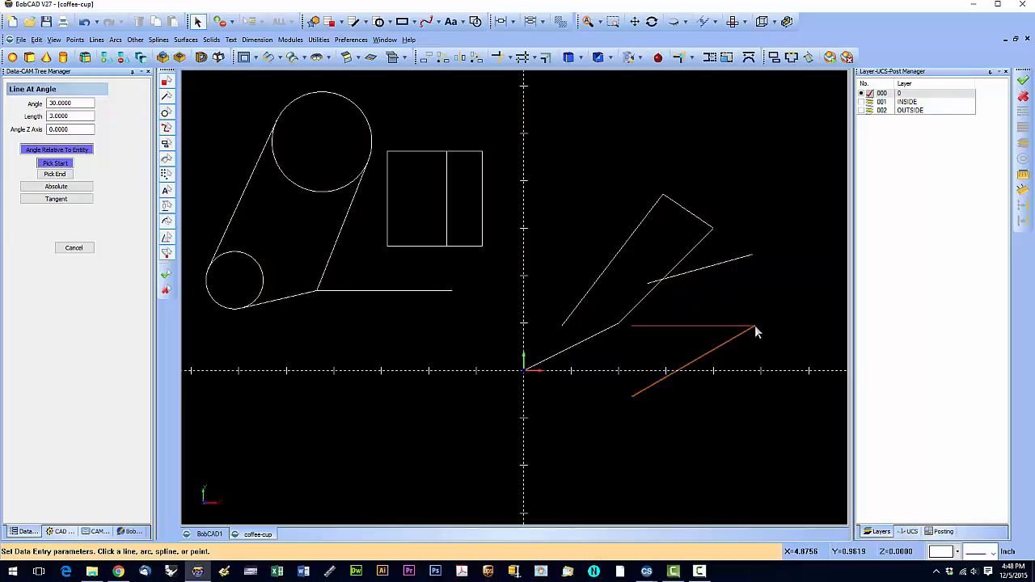
mouse_move(753, 331)
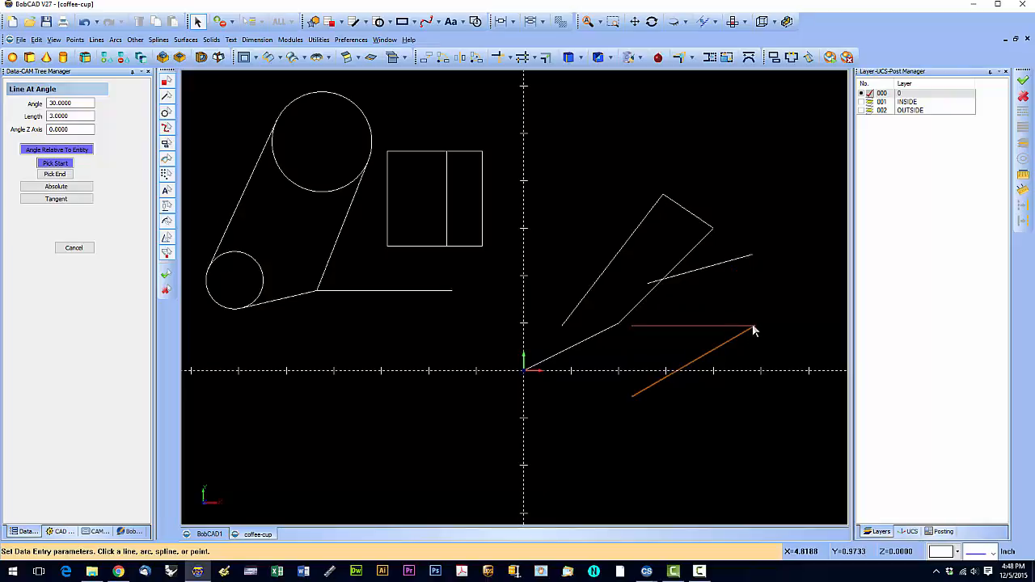
mouse_move(748, 334)
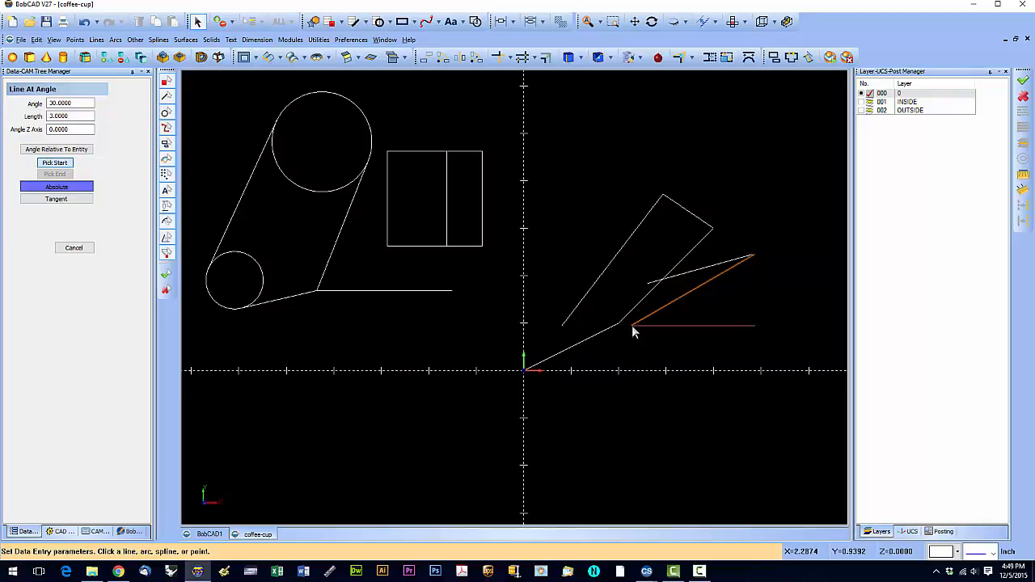
mouse_move(758, 330)
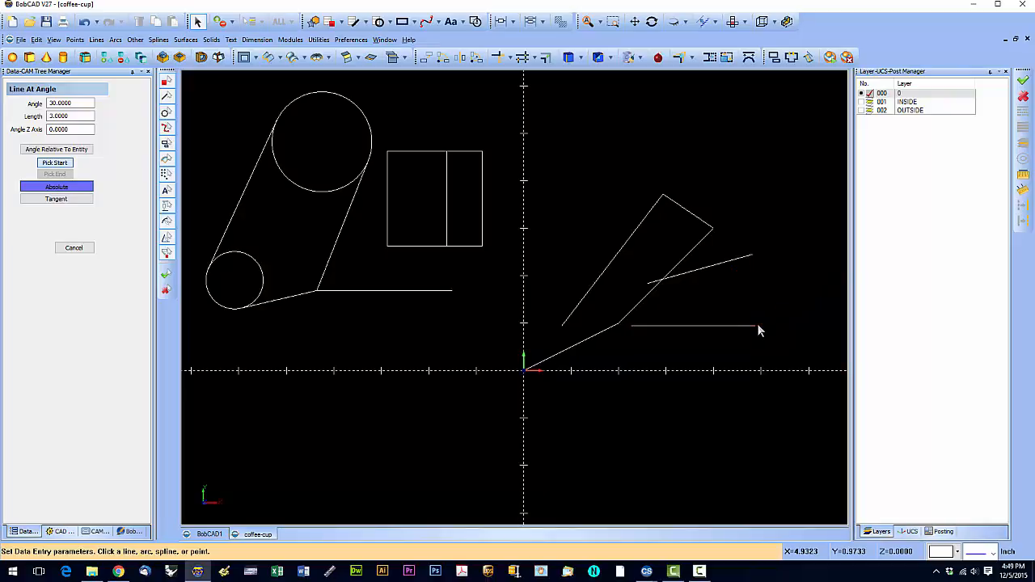
mouse_move(756, 336)
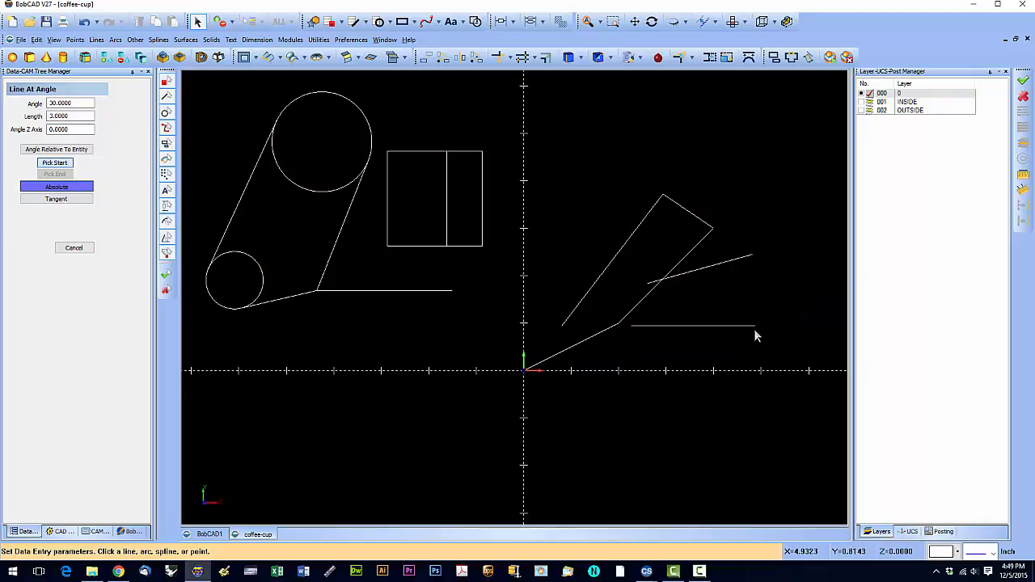
mouse_move(759, 339)
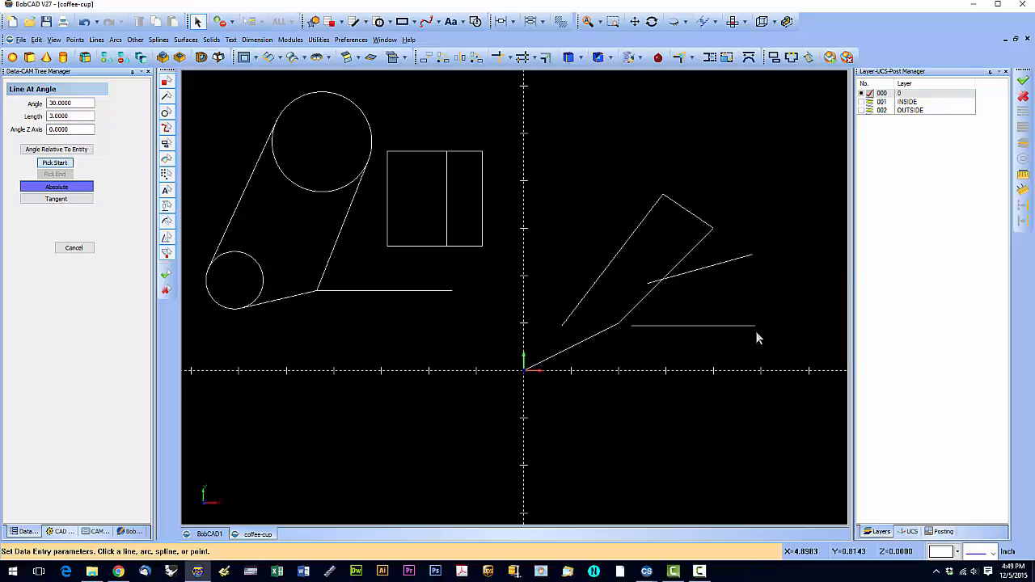
mouse_move(749, 380)
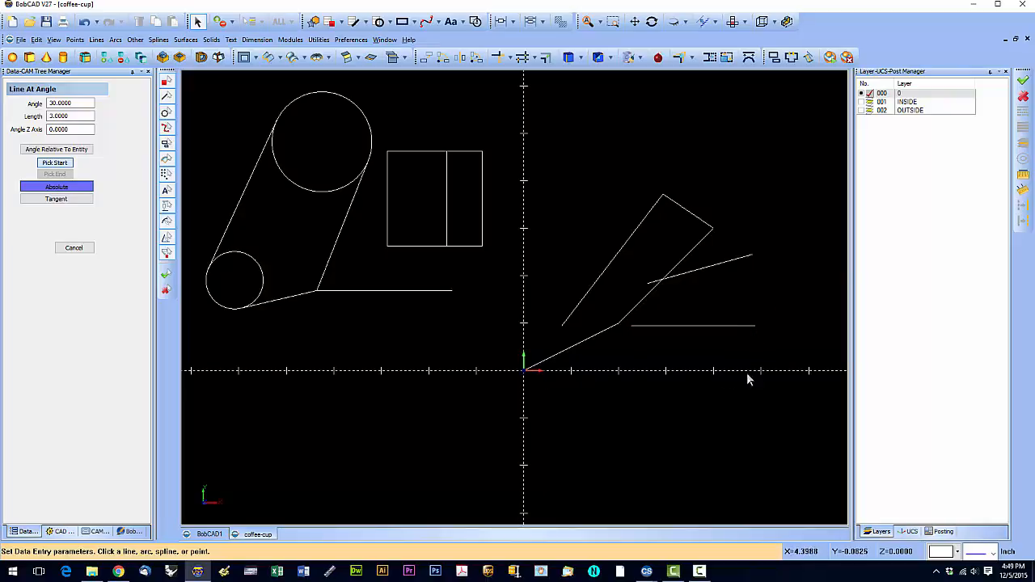
mouse_move(768, 381)
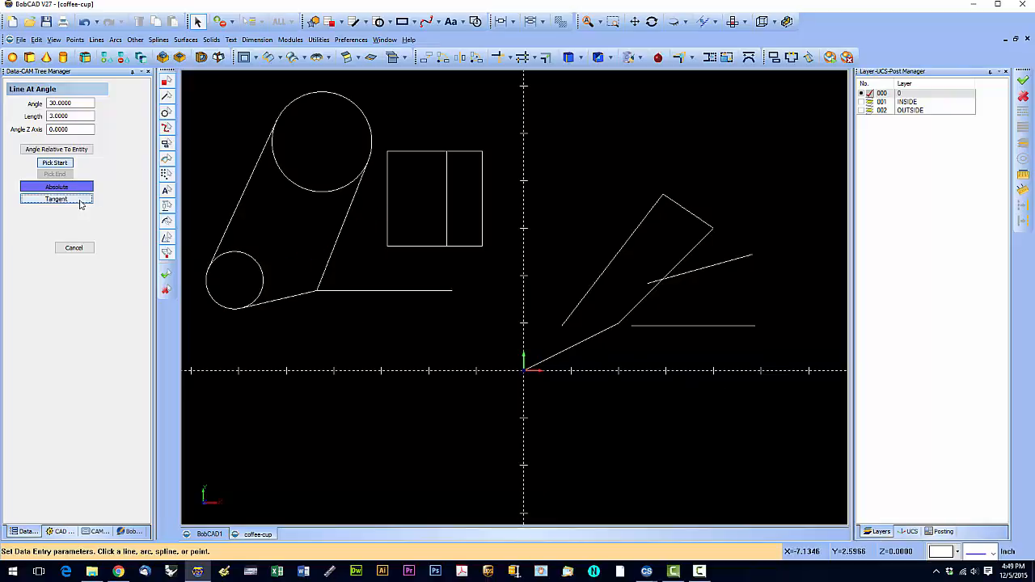
Place the angled line tangent to the small circle, then switch to Angle Relative To Entity
click(55, 200)
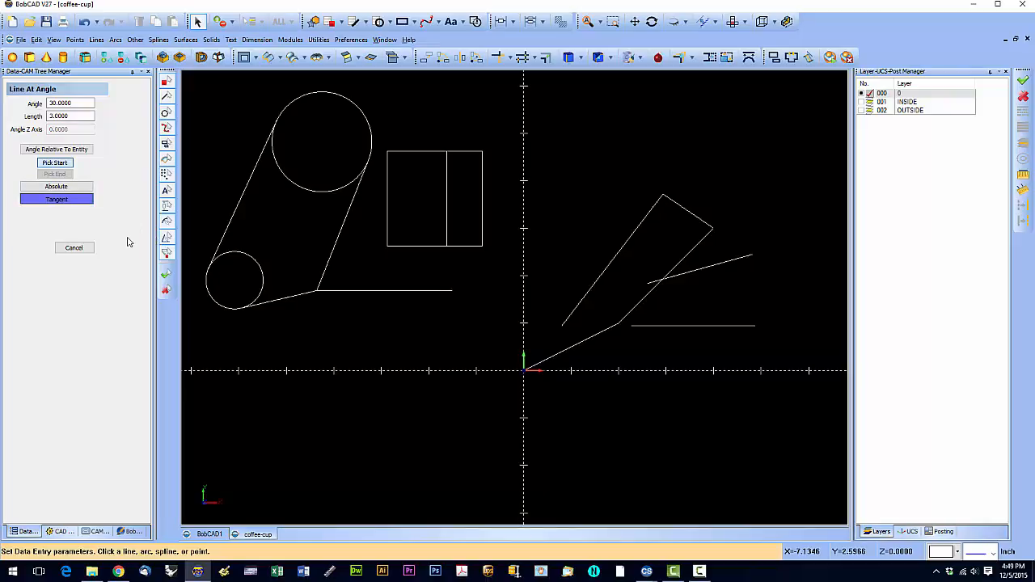
mouse_move(254, 279)
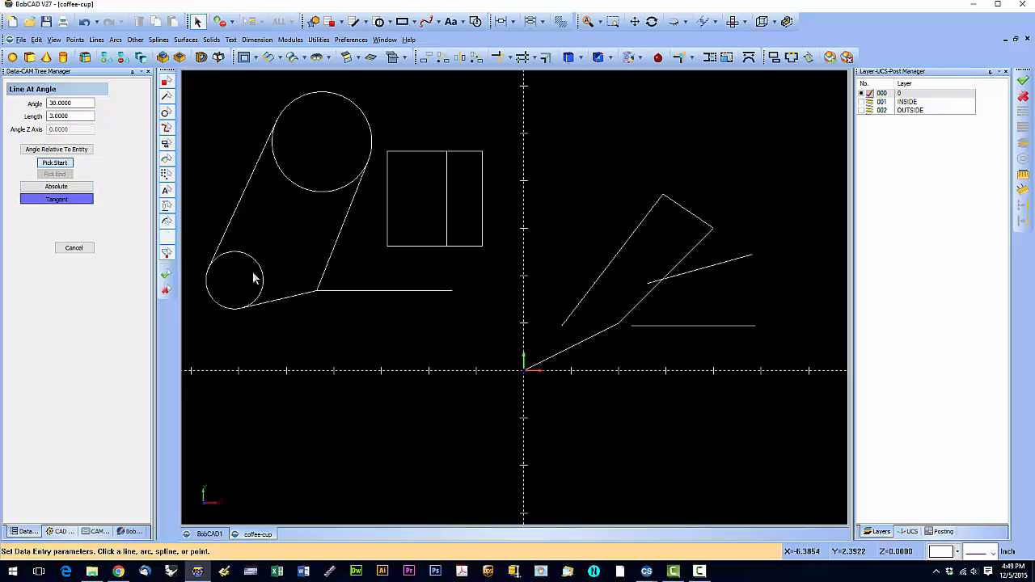
click(263, 301)
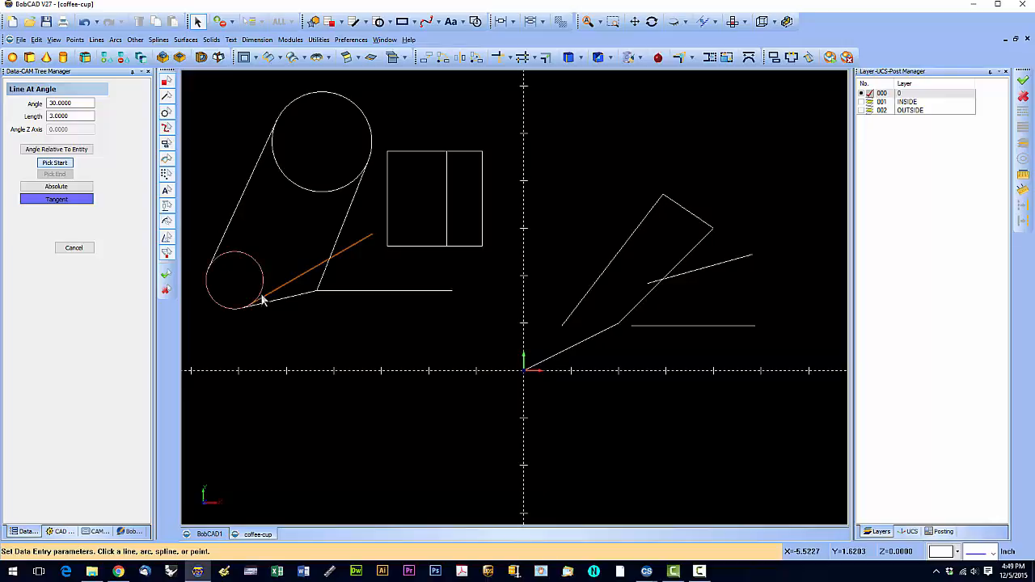
mouse_move(258, 301)
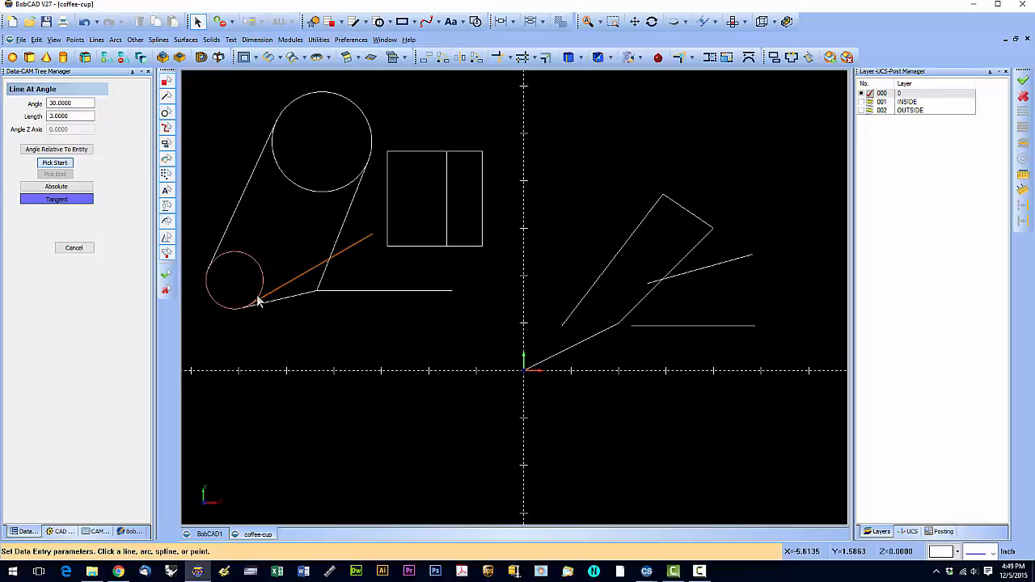
mouse_move(261, 305)
text(45.0000)
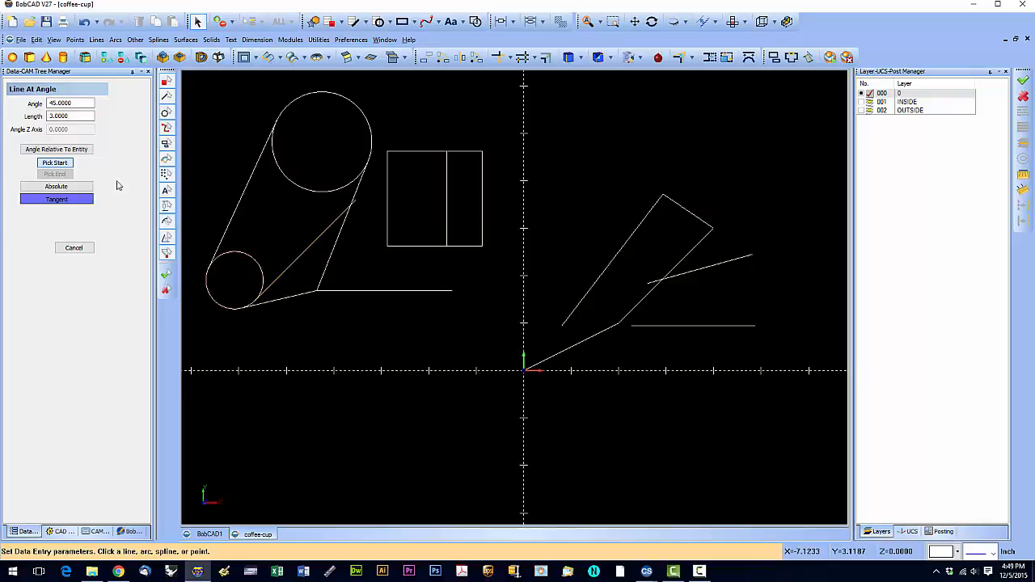
mouse_move(209, 235)
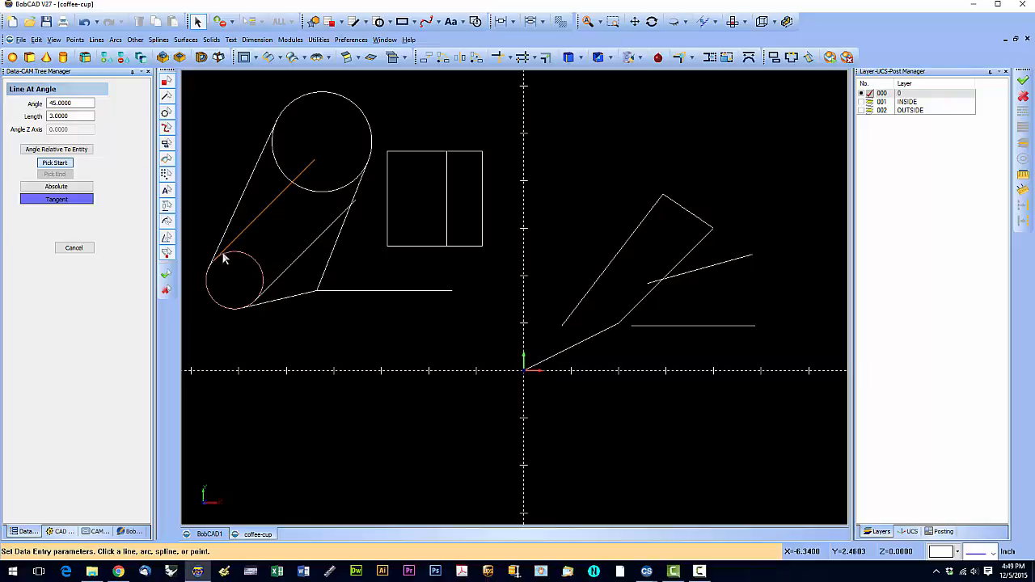
mouse_move(232, 257)
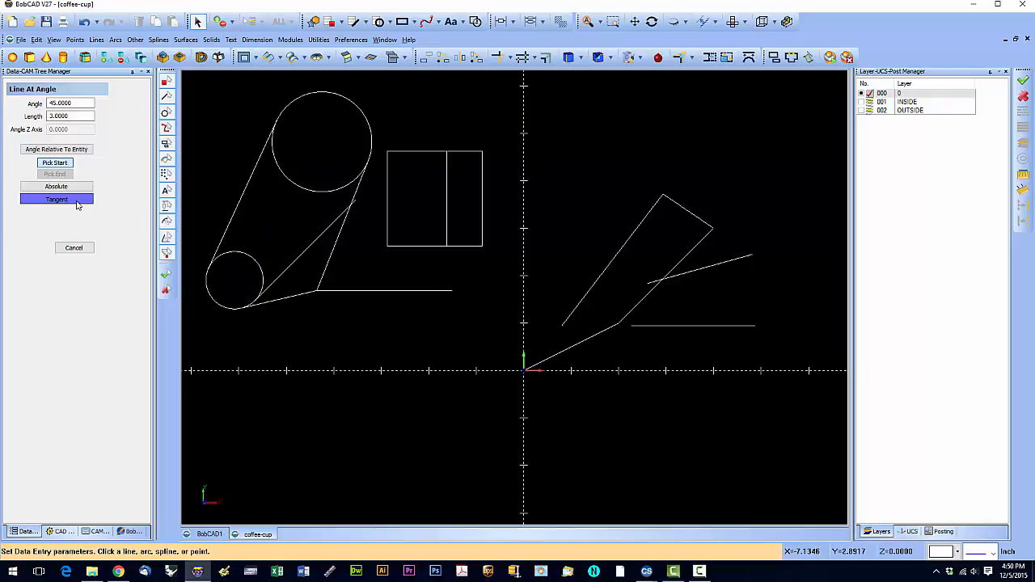
mouse_move(102, 223)
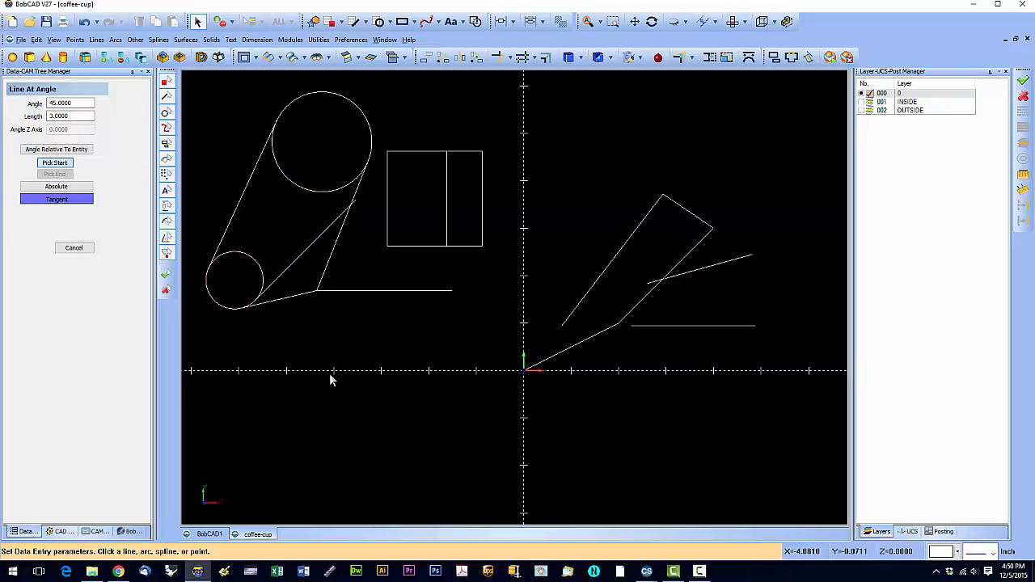
mouse_move(268, 367)
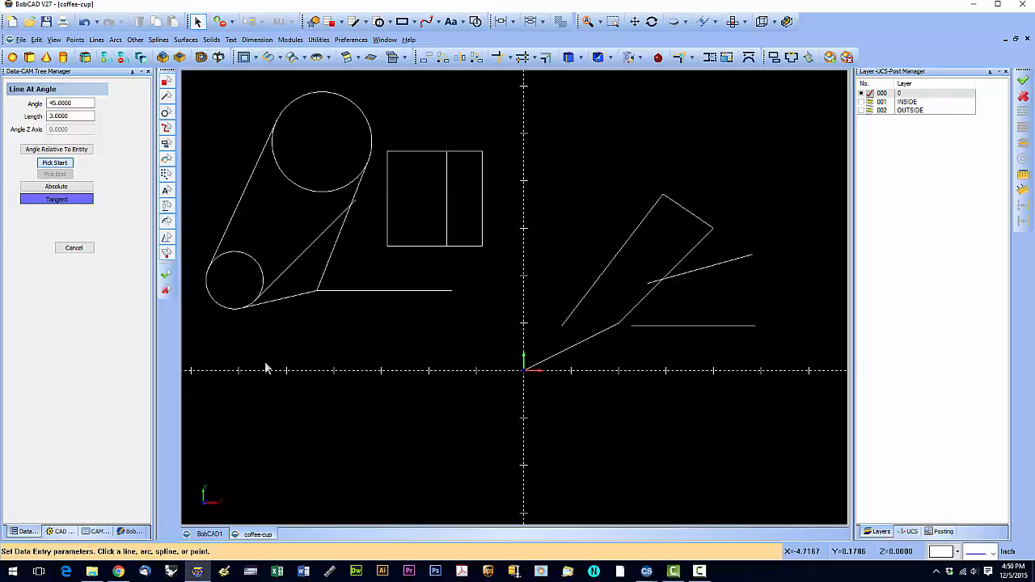
mouse_move(711, 376)
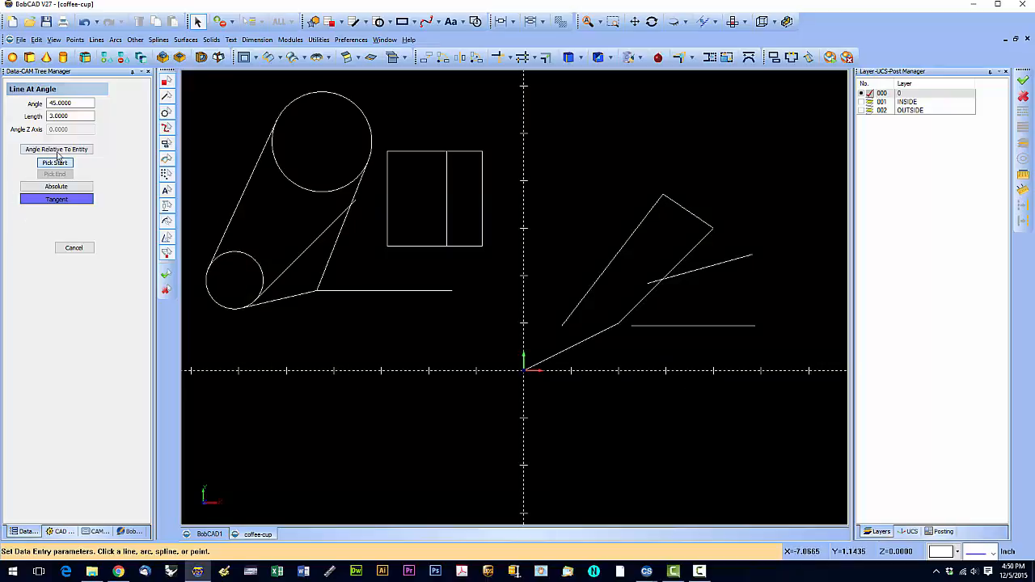
click(56, 149)
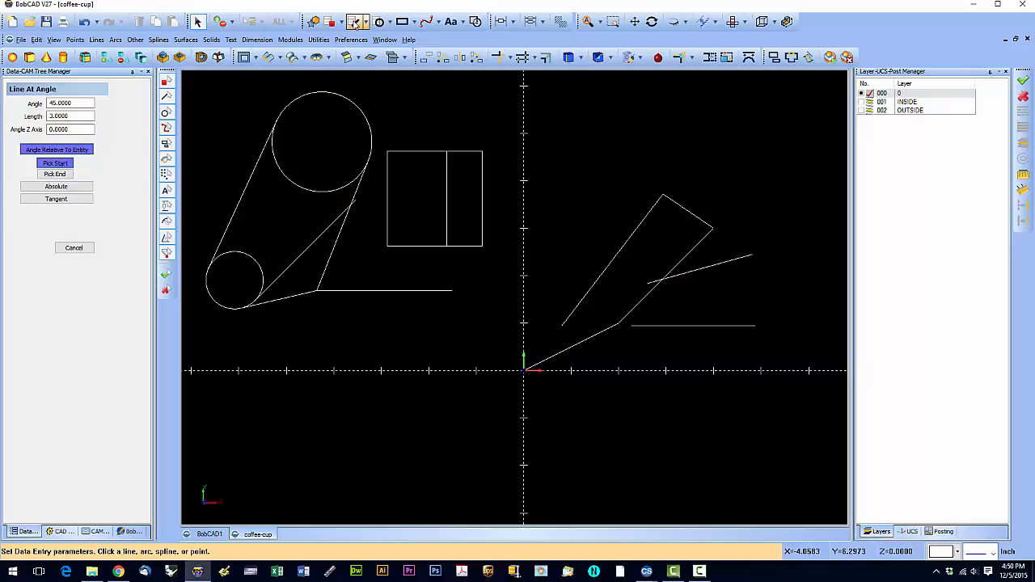
Exit Line At Angle and start the Chamfer tool from the Lines list
click(74, 247)
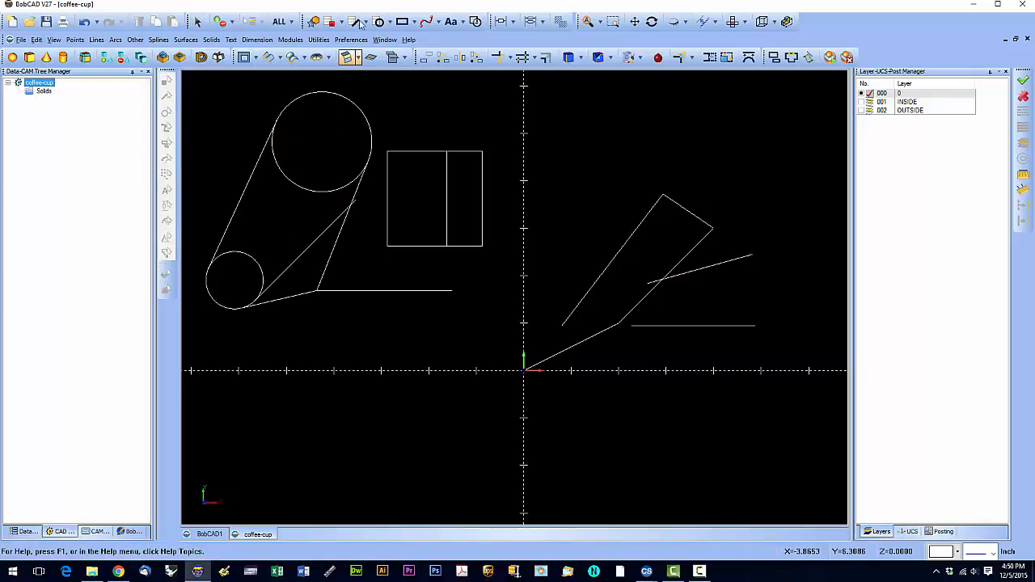
click(356, 22)
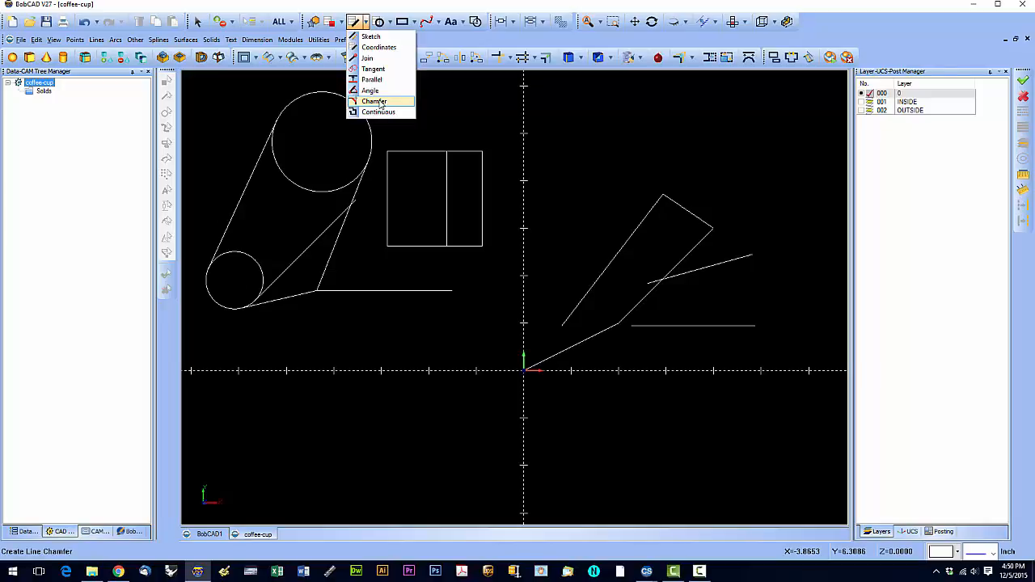
click(374, 101)
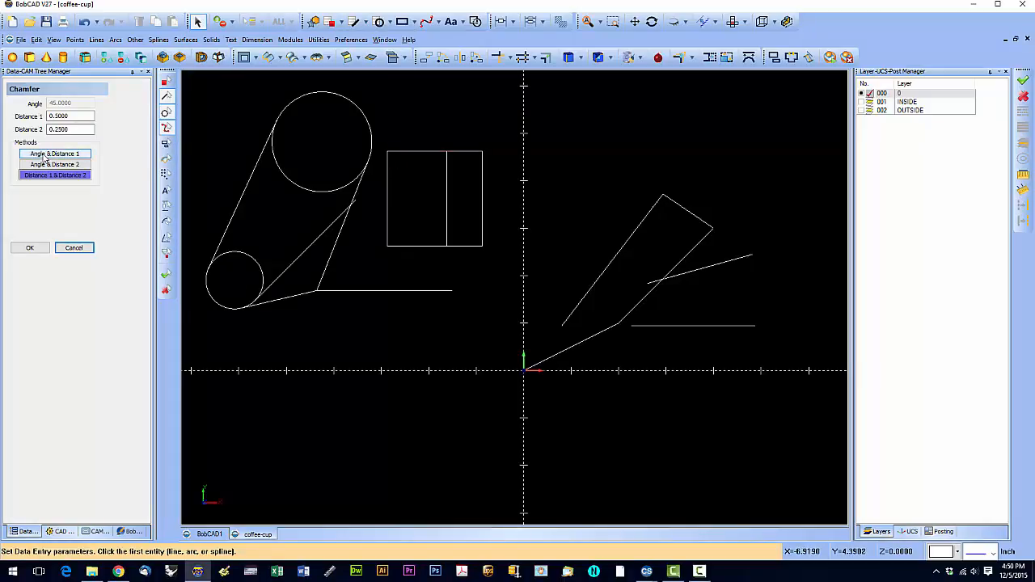
Try Angle & Distance 1 chamfers on the rectangle's bottom-left and top-left corners
click(54, 154)
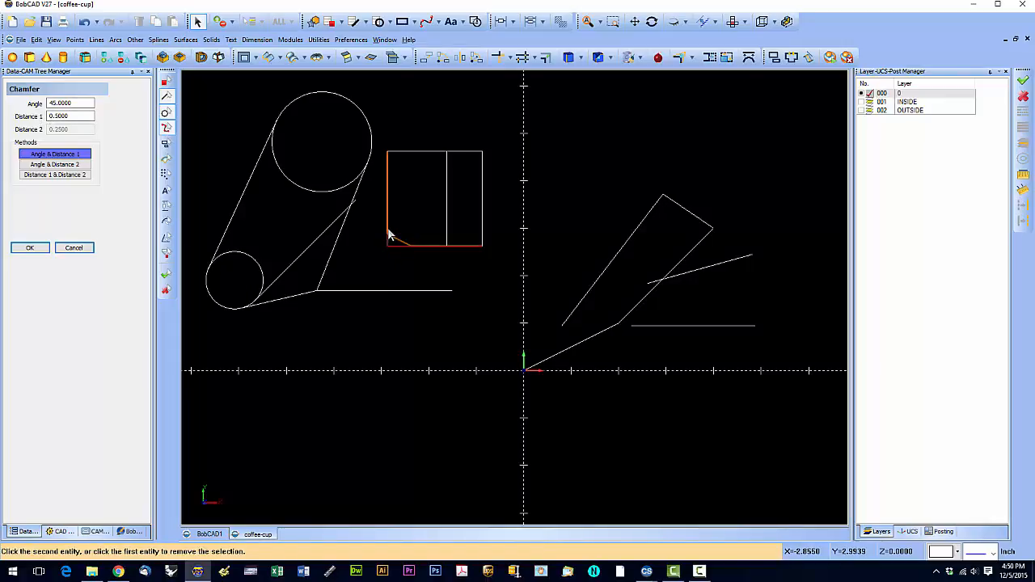
click(391, 235)
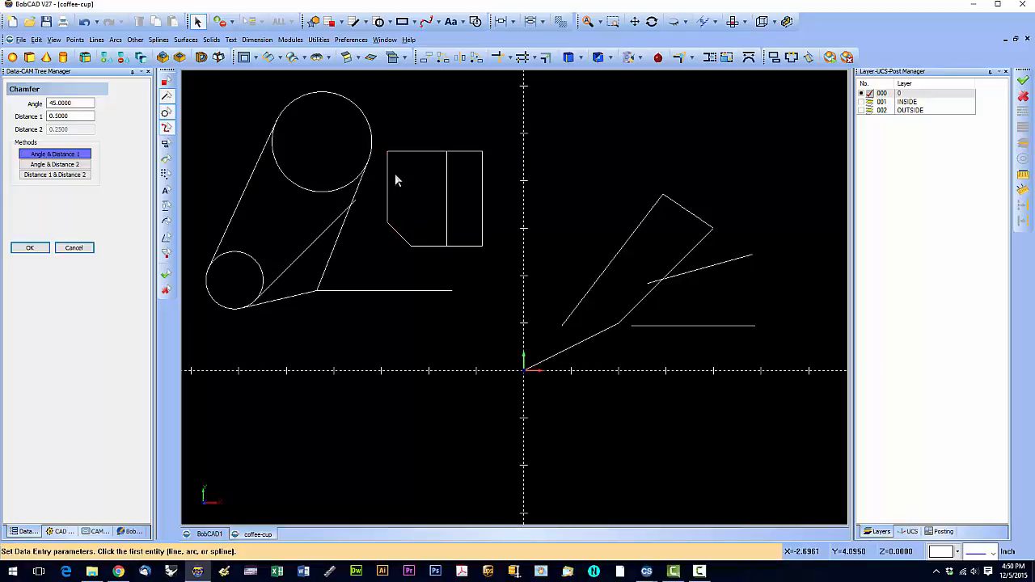
click(385, 198)
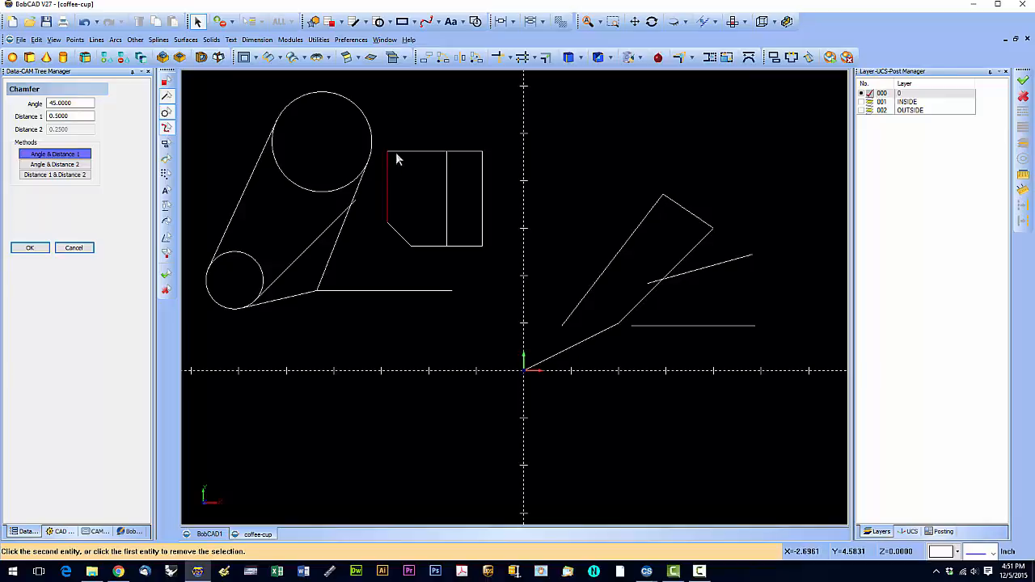
click(405, 153)
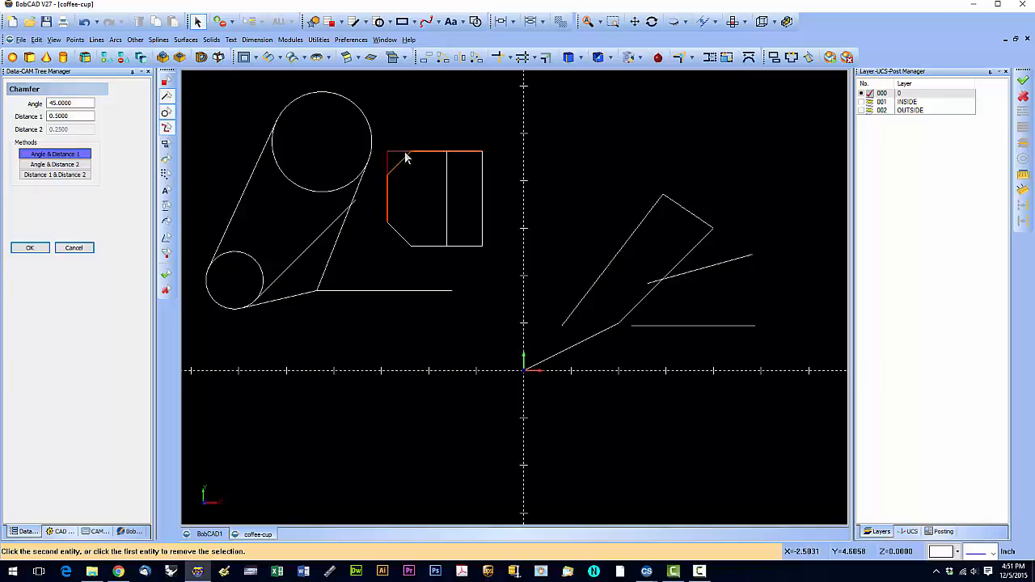
click(390, 157)
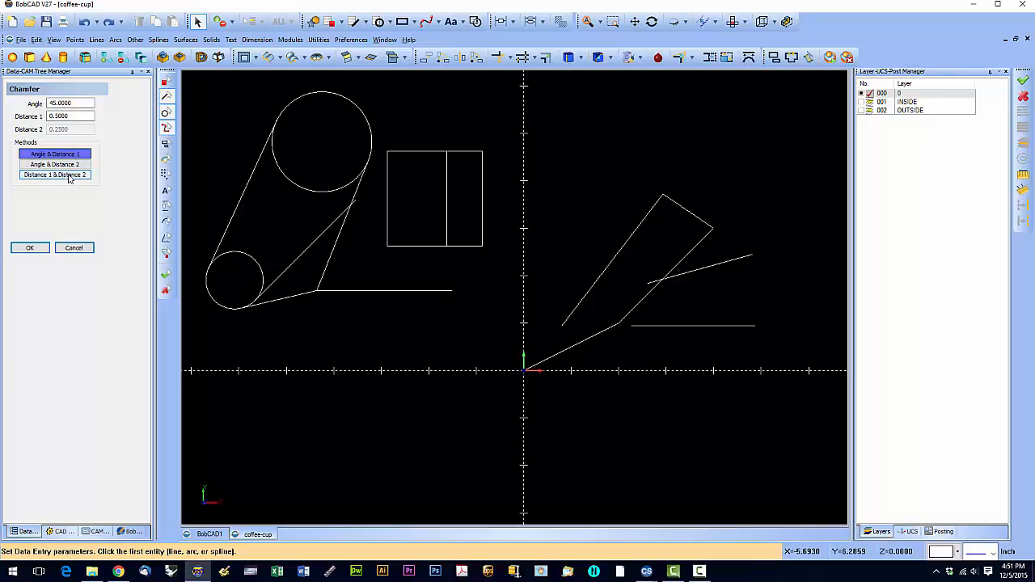
Try the Distance 1 & Distance 2 method, then leave chamfering with the corners still sharp
click(54, 175)
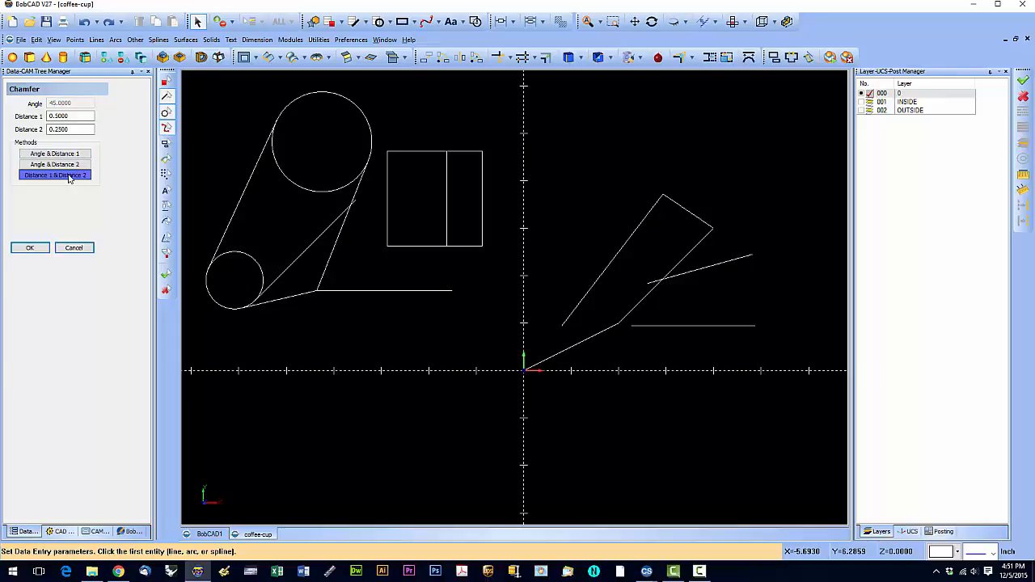
mouse_move(407, 250)
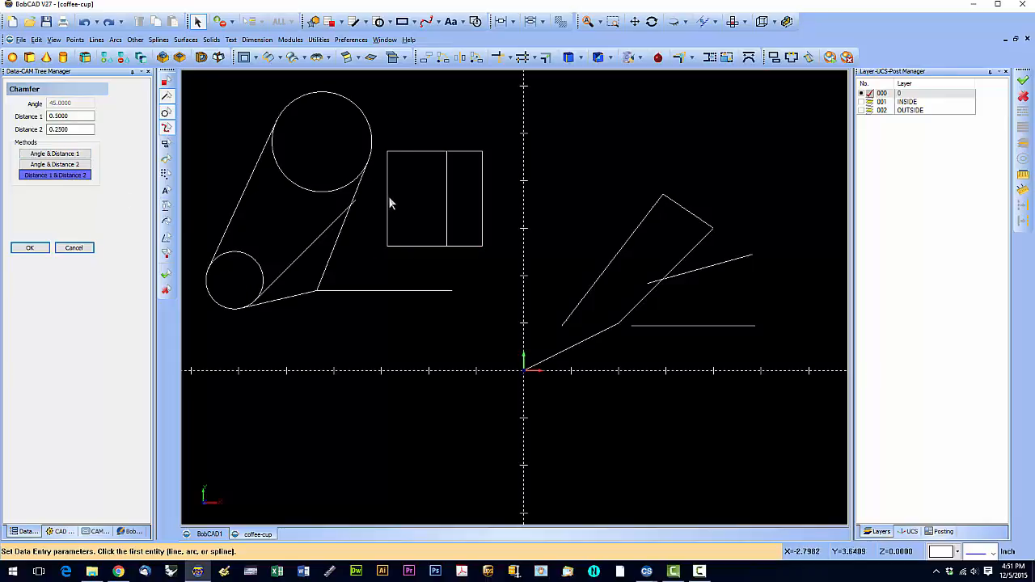
mouse_move(389, 200)
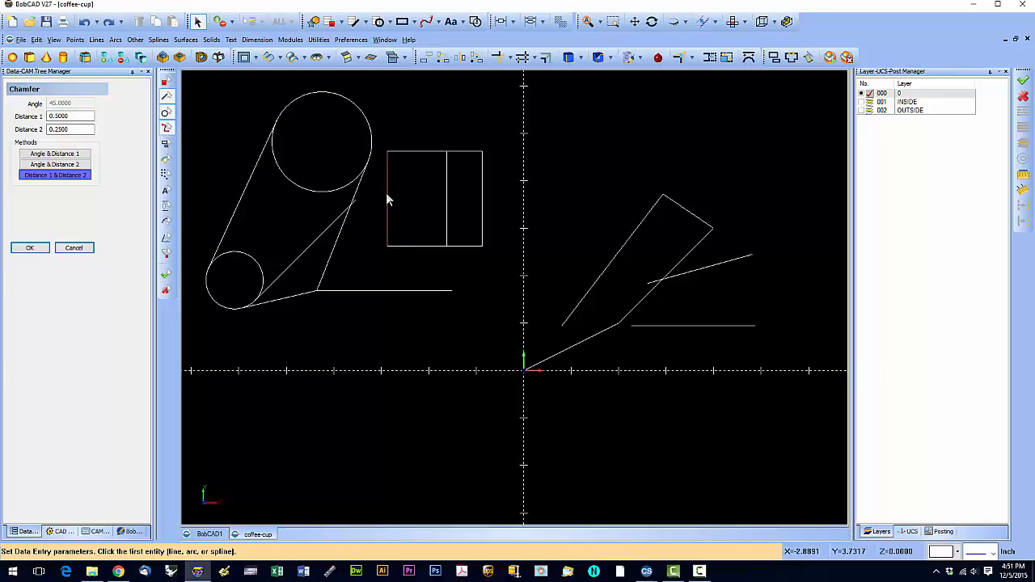
click(55, 153)
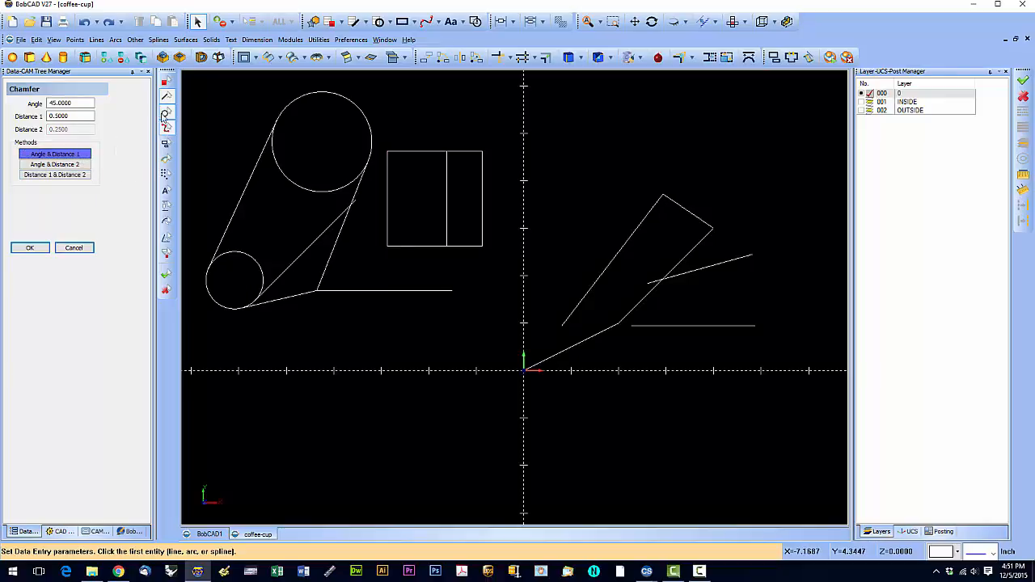
click(74, 247)
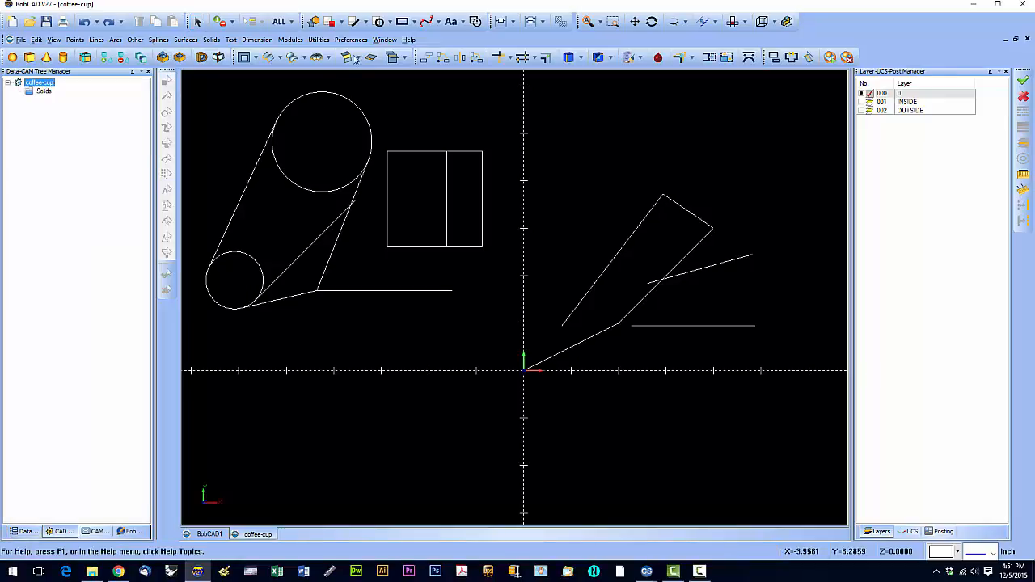
Draw a closed four-point Continuous line contour in the upper right and finish it
click(356, 22)
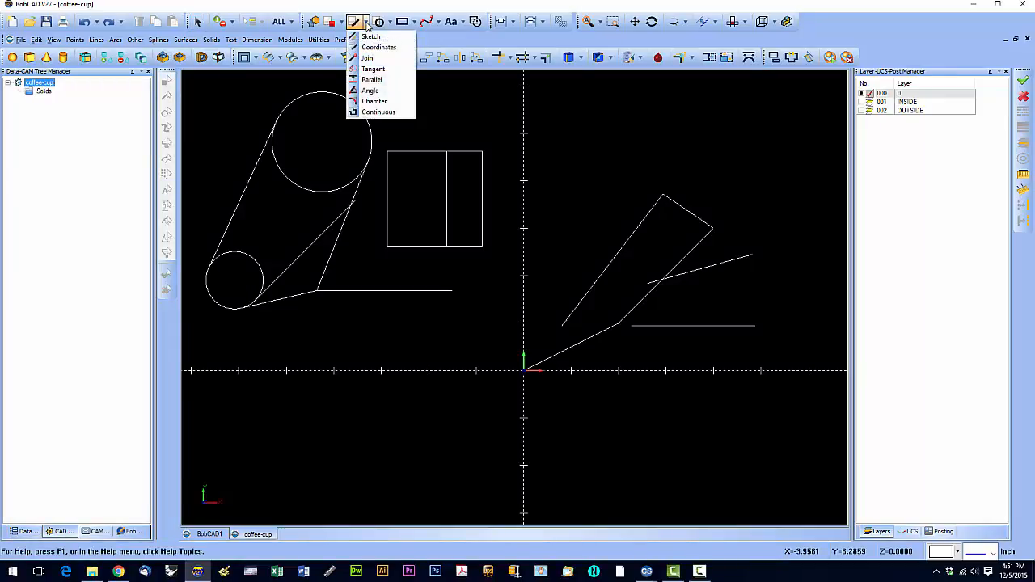
mouse_move(380, 111)
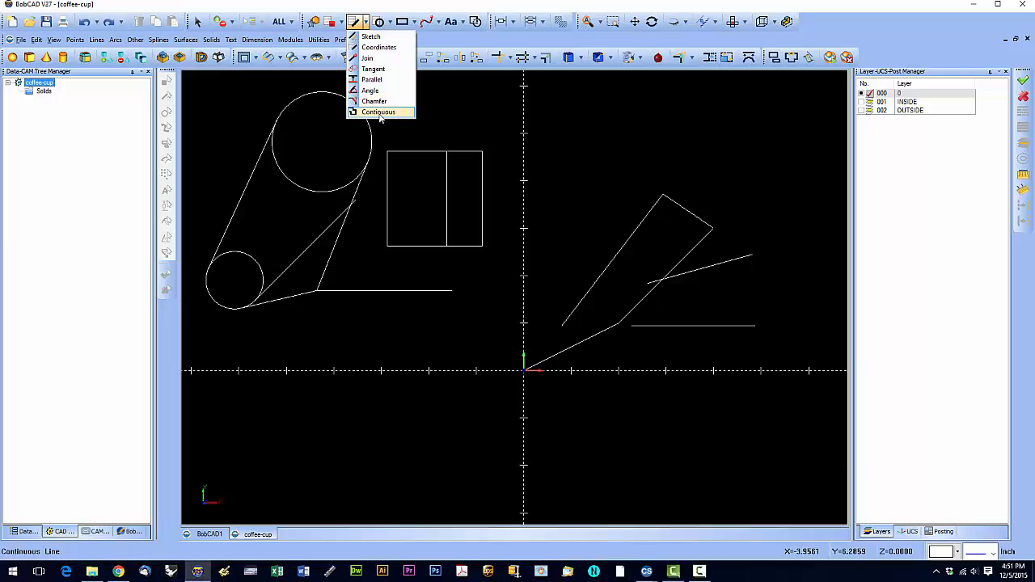
click(378, 112)
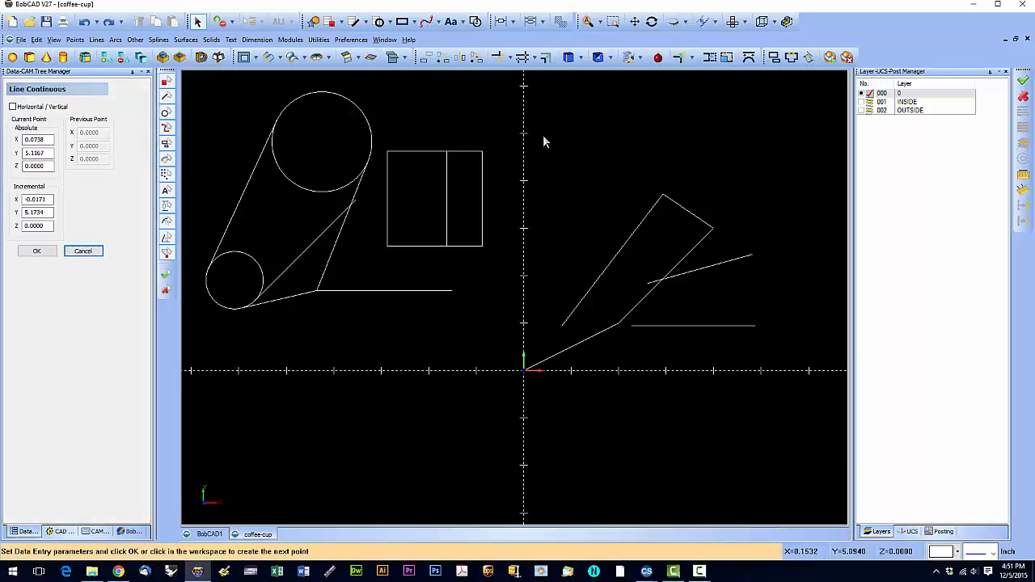
click(579, 139)
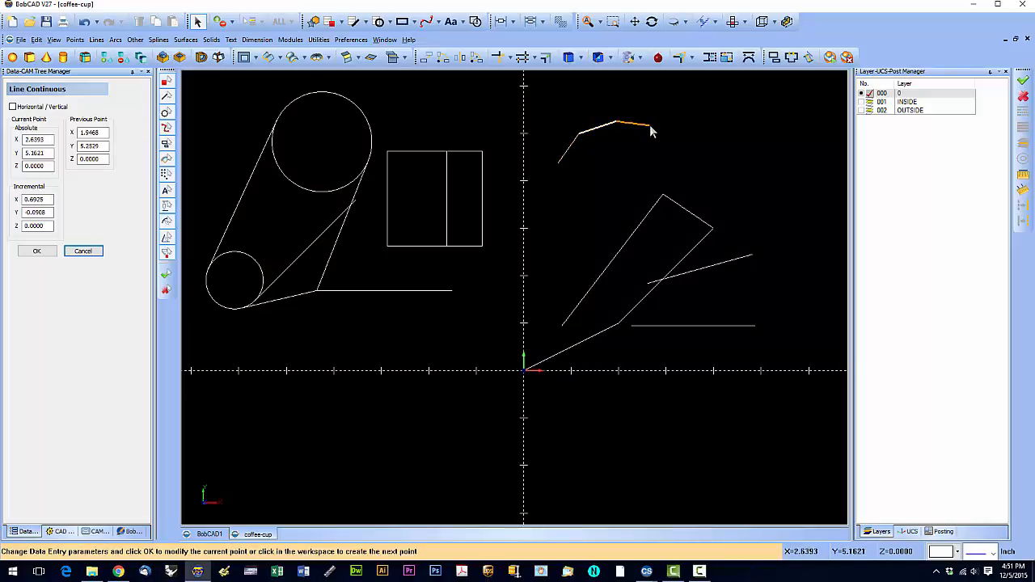
click(716, 109)
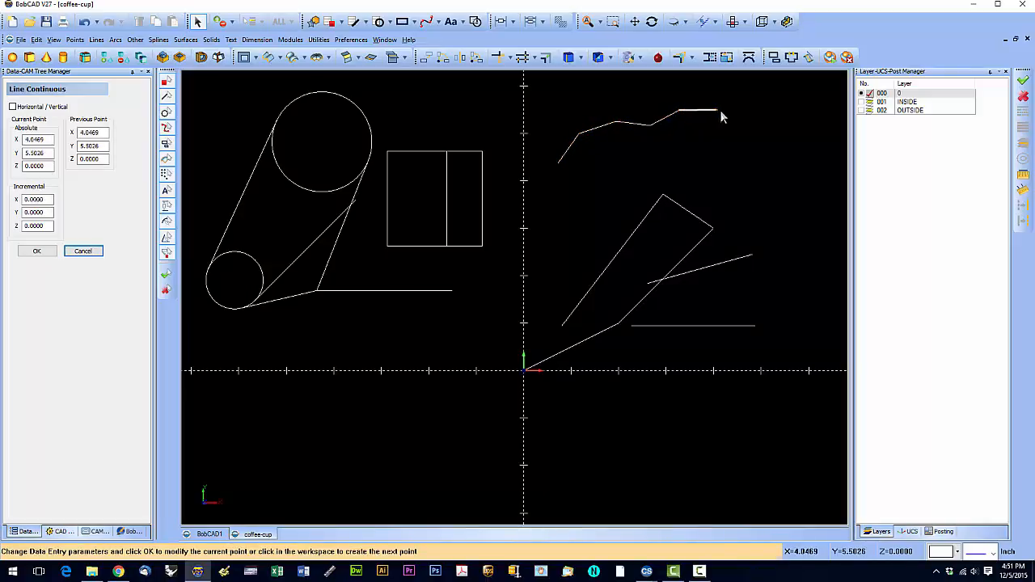
click(770, 174)
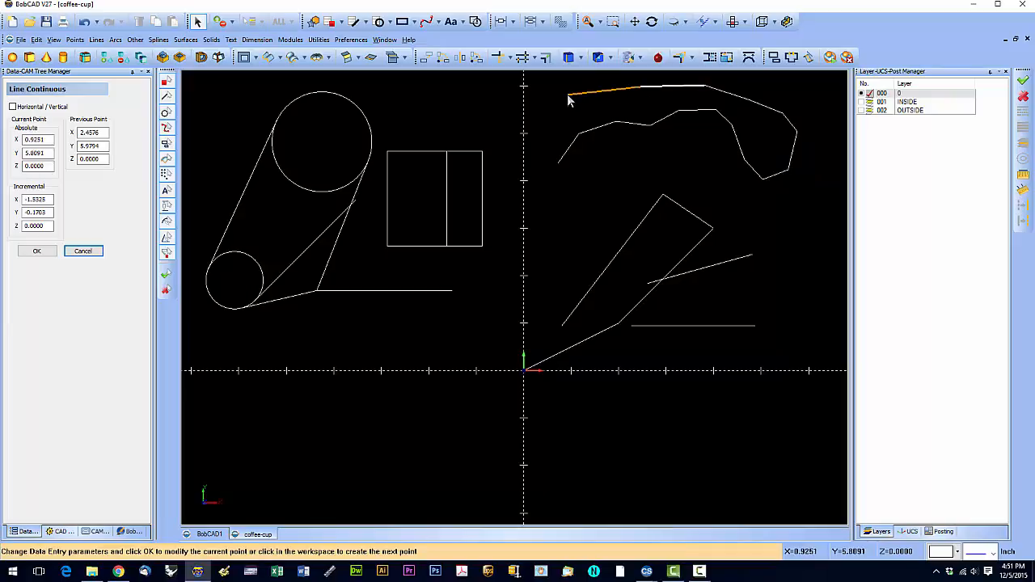
click(549, 159)
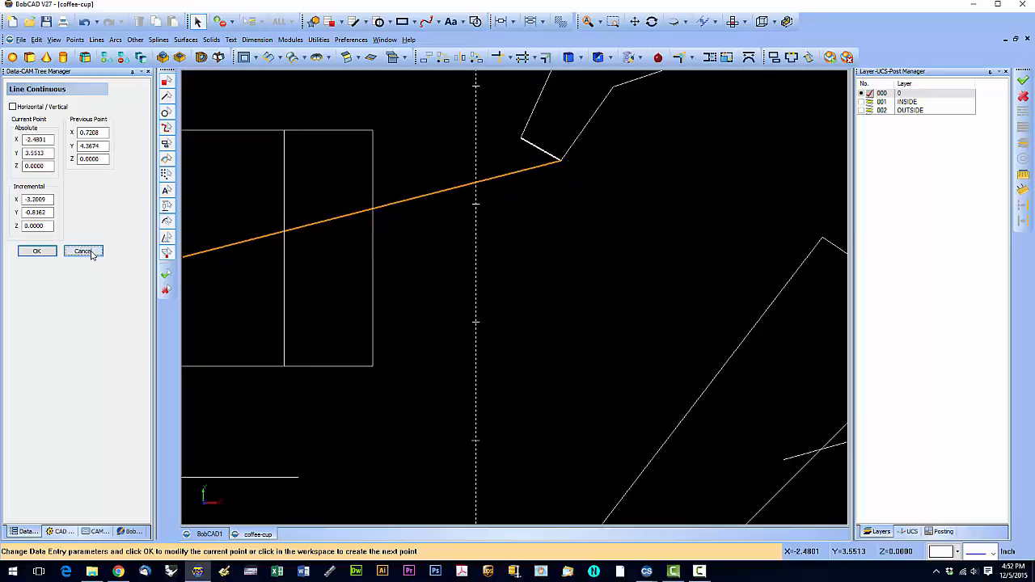
click(84, 250)
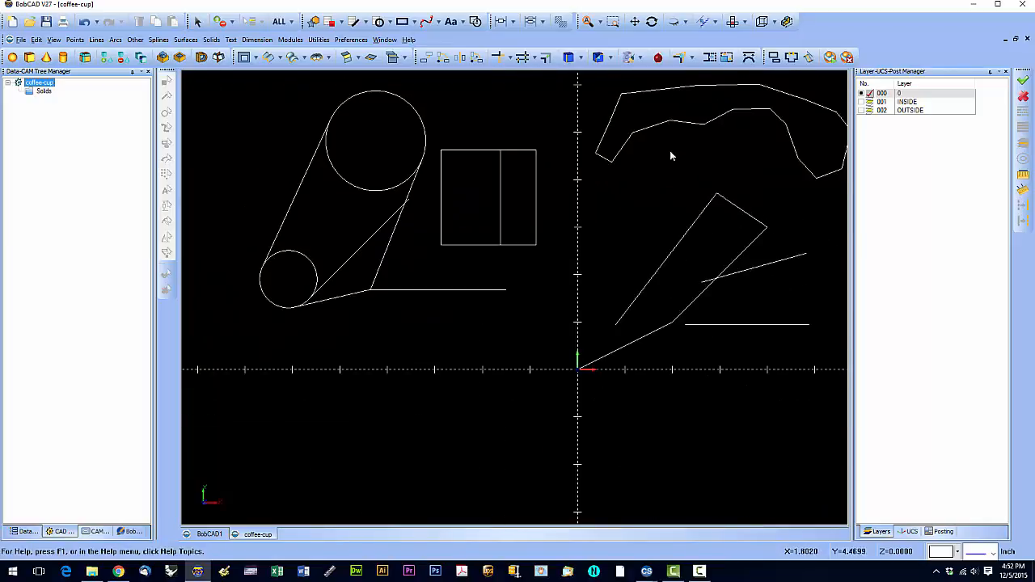
mouse_move(702, 128)
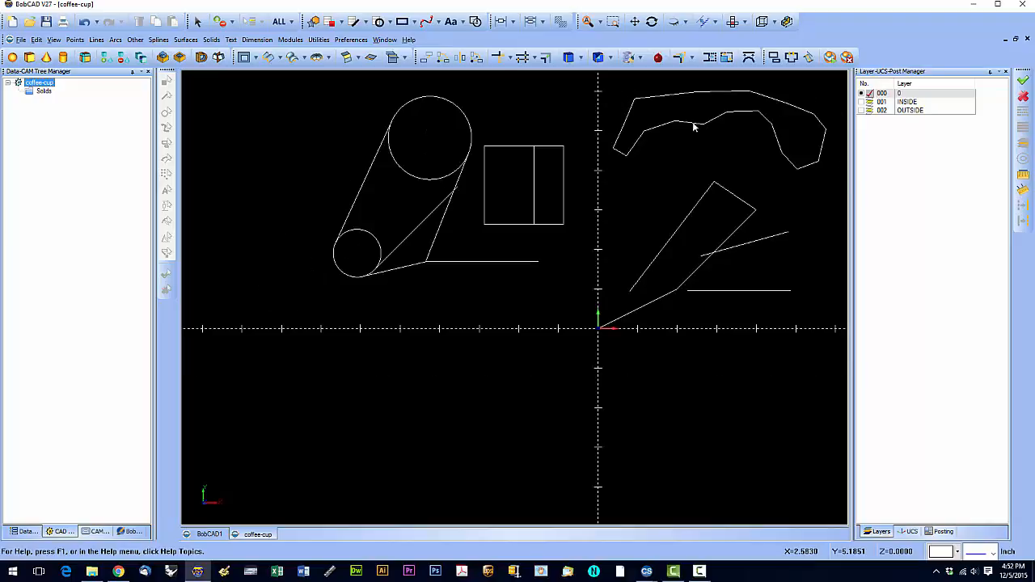
Reopen the Lines list of line creation methods
click(357, 22)
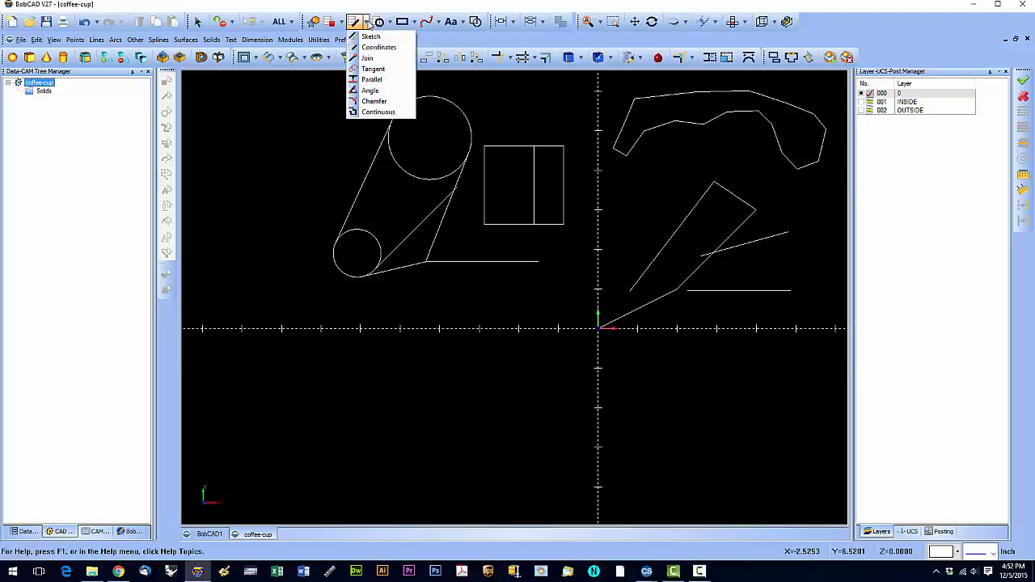